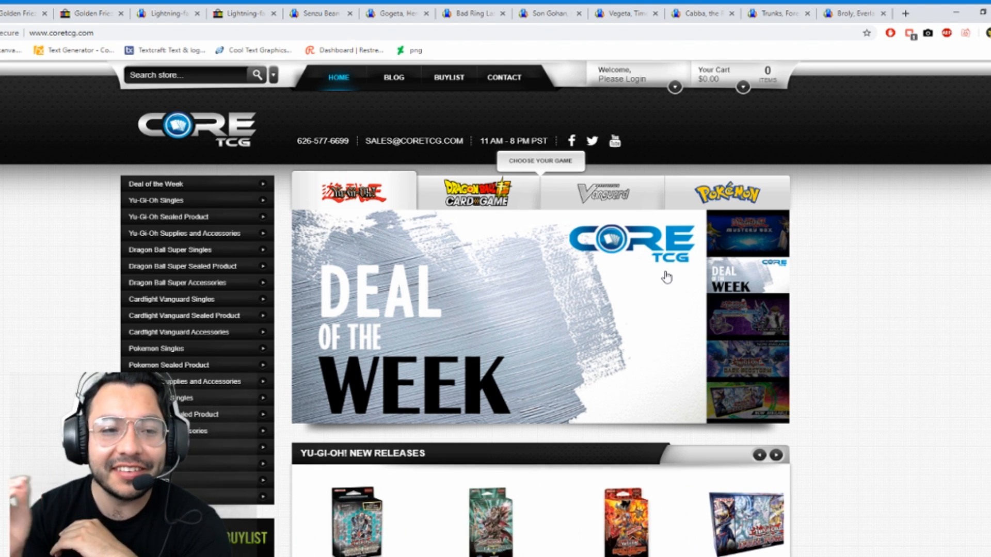
mouse_move(599, 243)
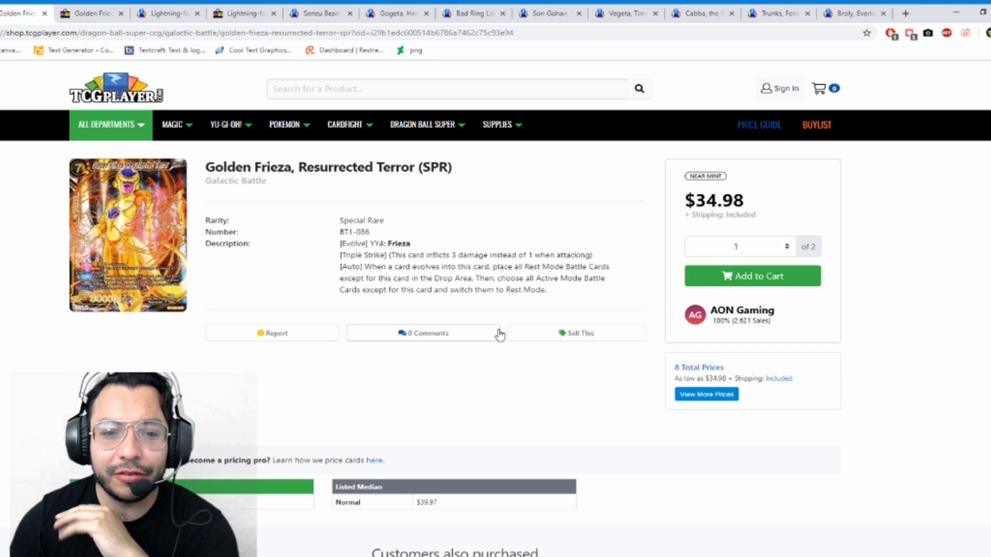
mouse_move(496, 335)
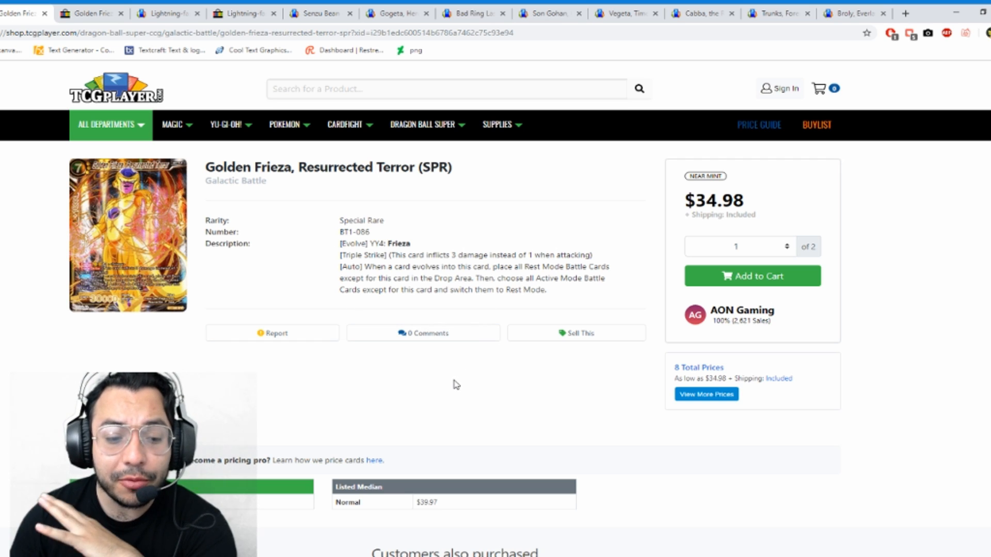
Scroll through the listings on the current product page
scroll("down", 3)
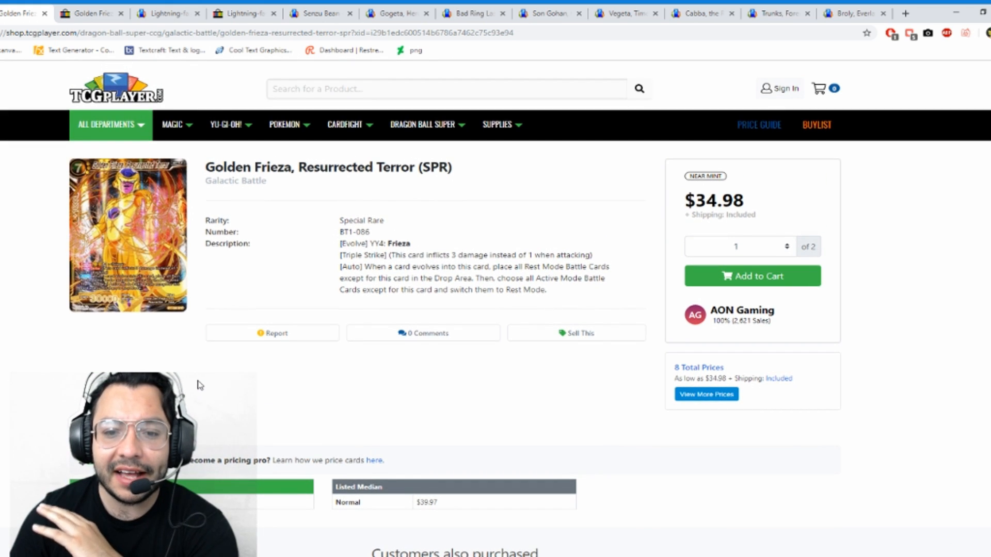
scroll("down", 3)
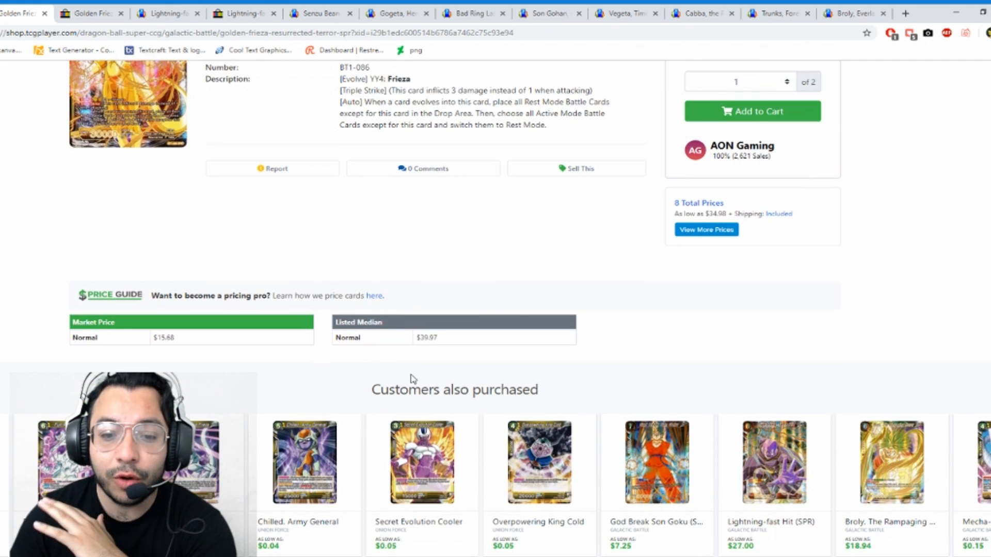
mouse_move(387, 349)
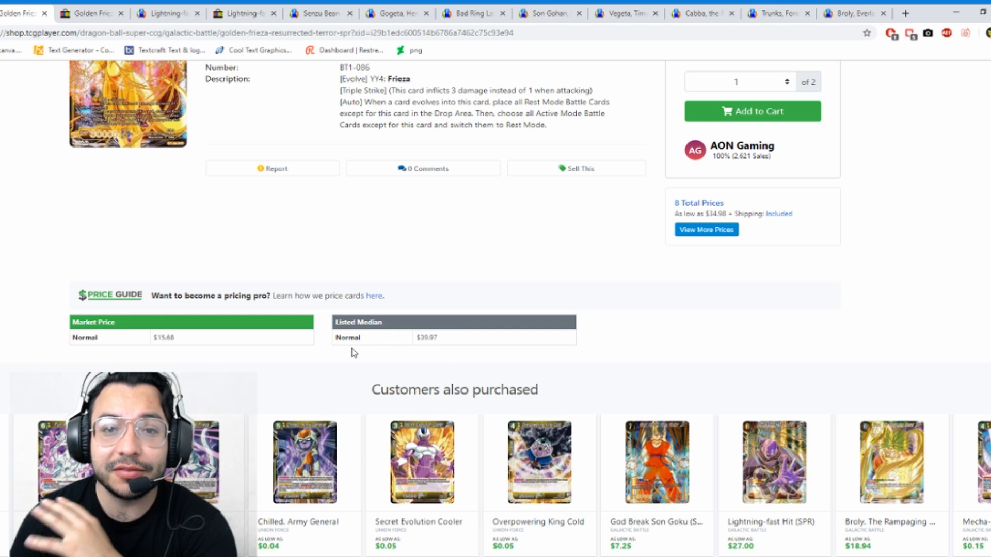
scroll("down", 3)
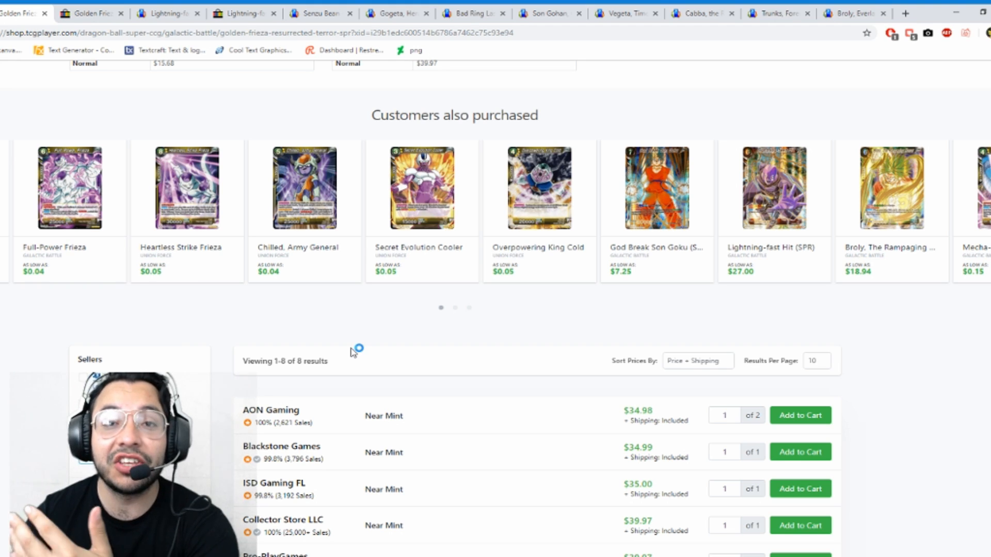
mouse_move(352, 352)
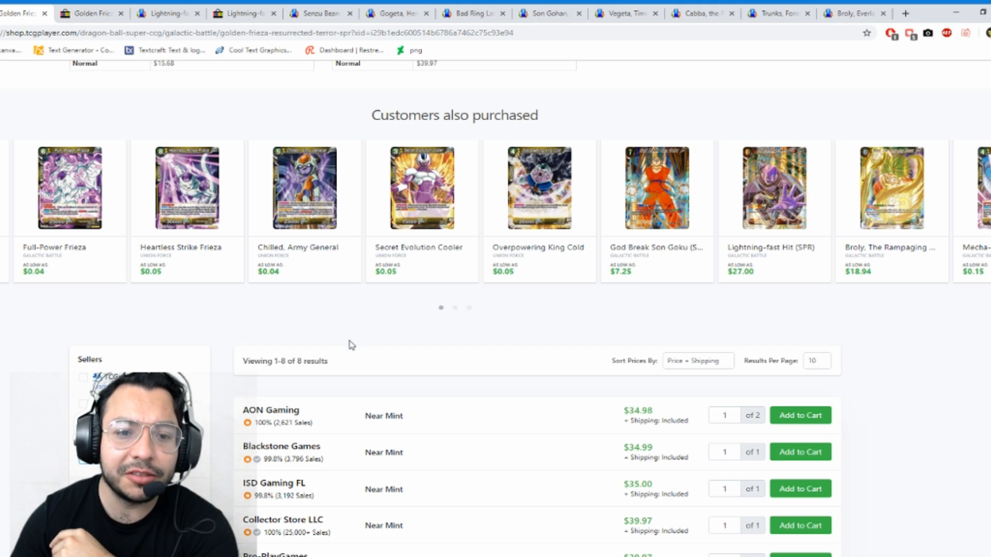
scroll("up", 3)
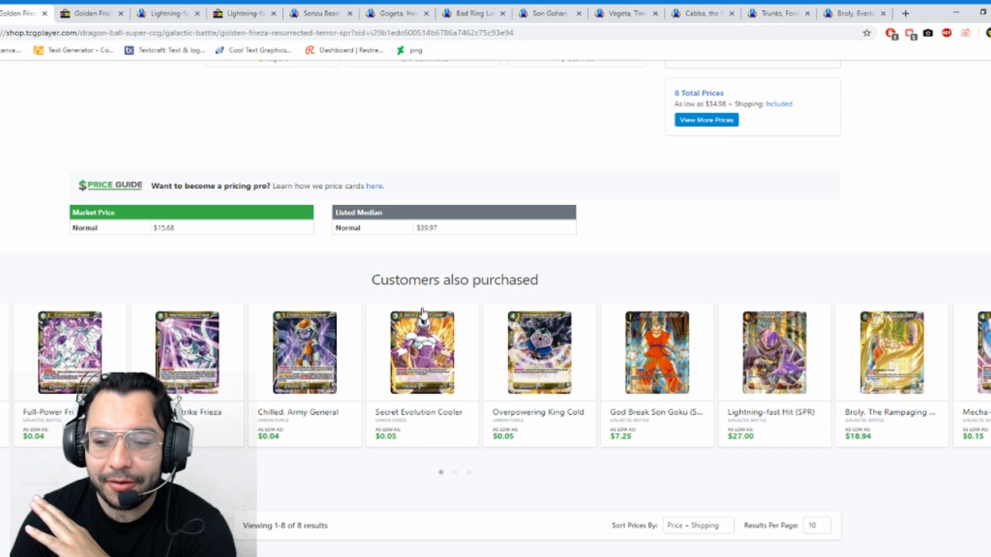
scroll("down", 3)
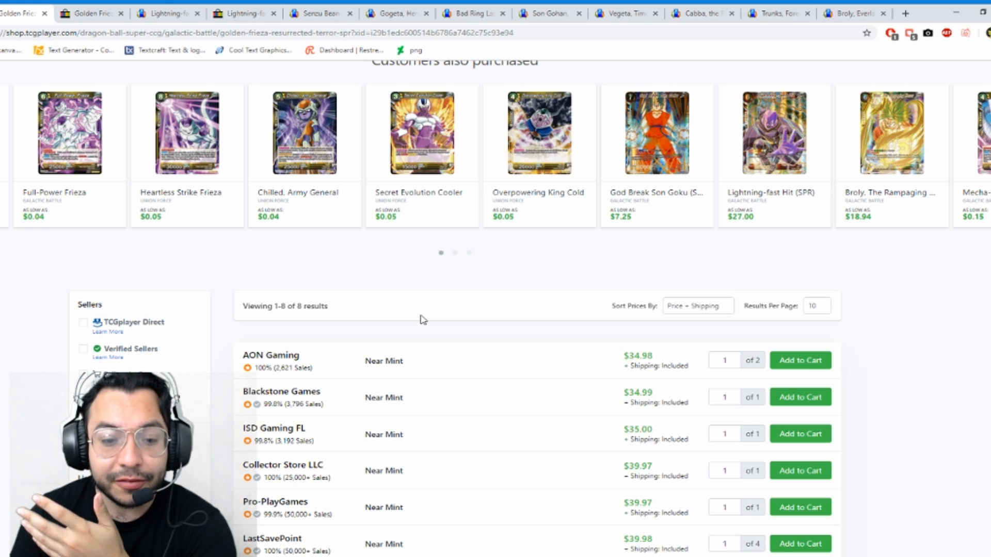
scroll("down", 3)
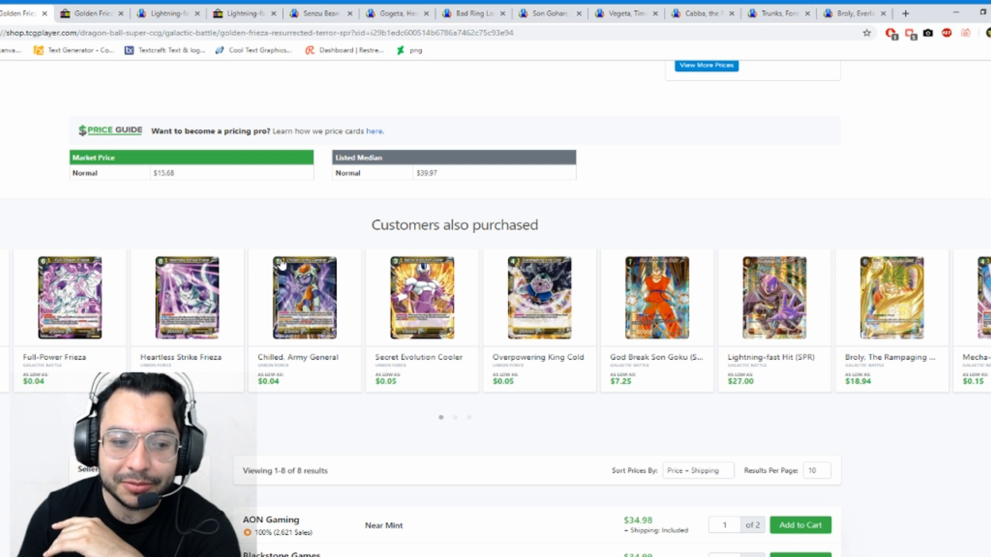
scroll("down", 3)
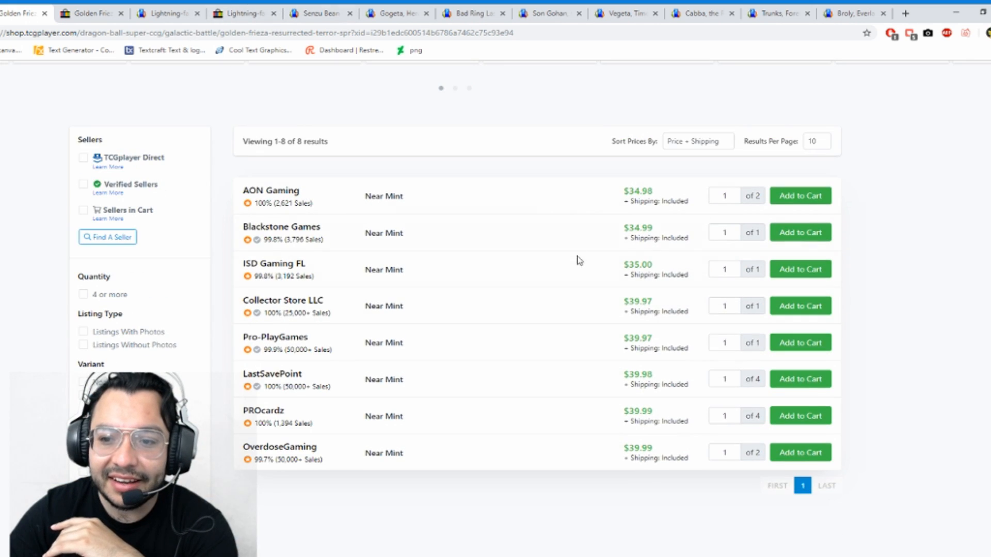
mouse_move(575, 464)
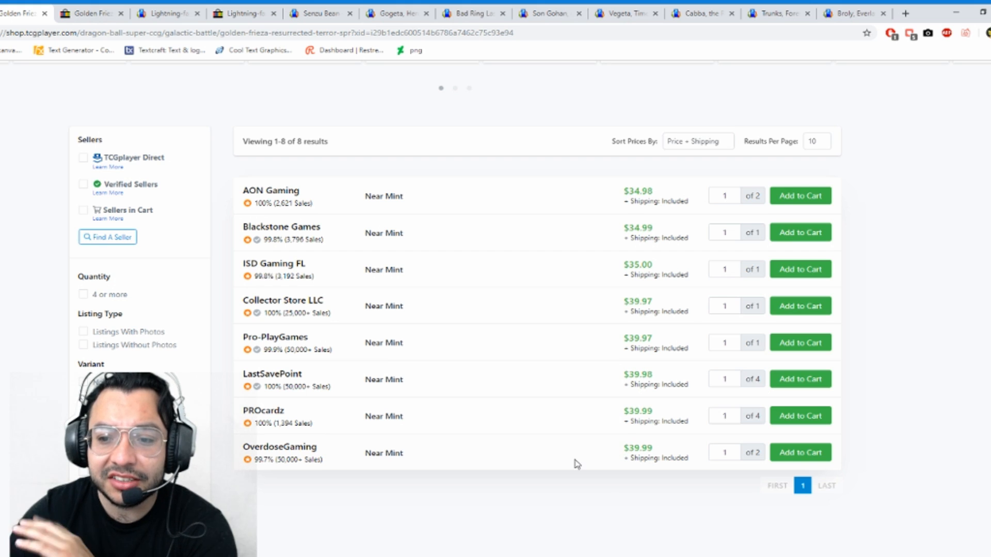
mouse_move(618, 191)
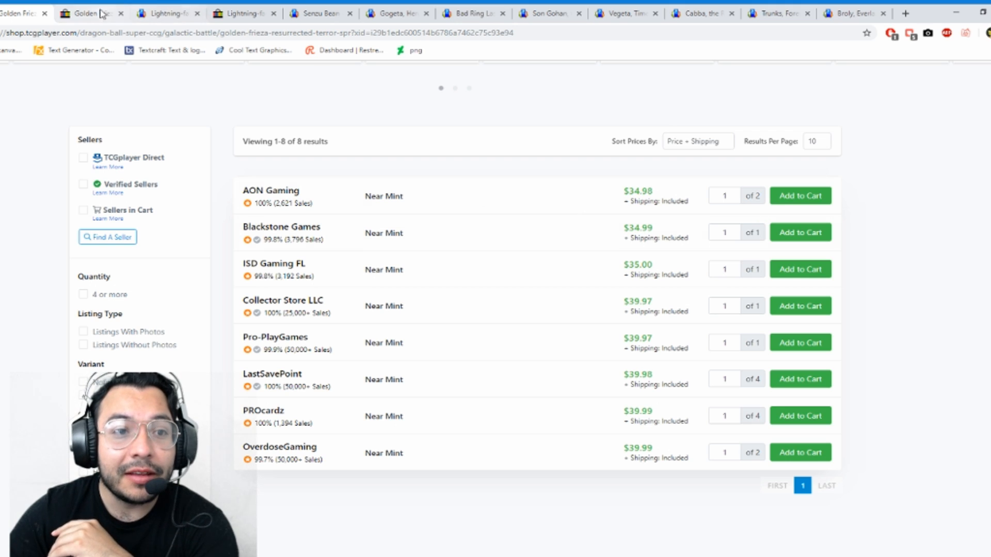
Browse the five eBay Golden Frieza, Resurrected Terror (SPR) listings priced $20.00 to $30.00
left_click(88, 13)
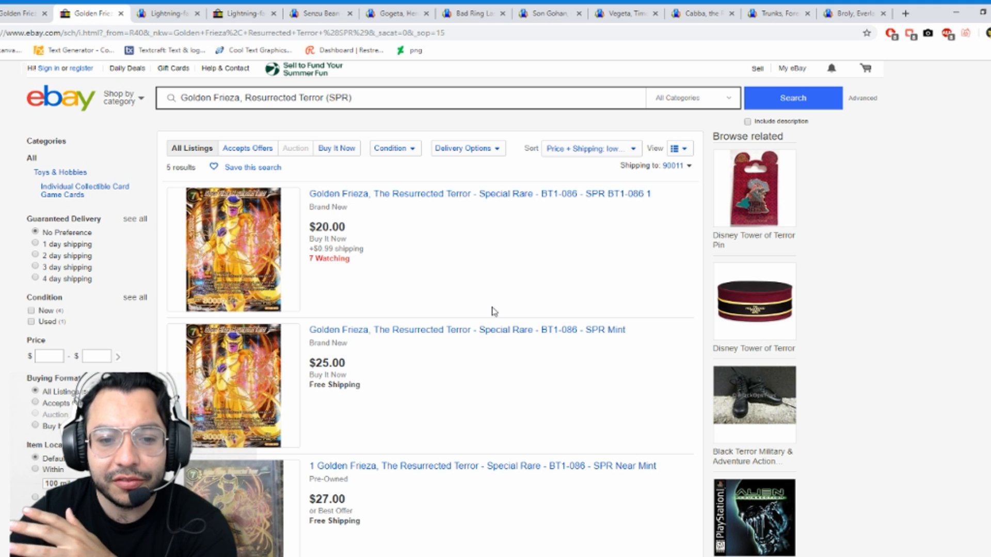
scroll("down", 3)
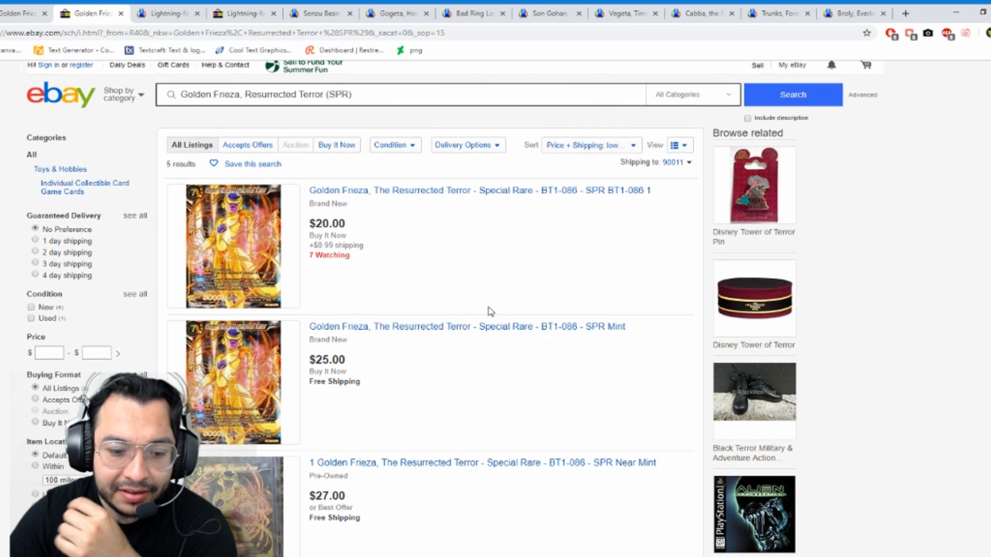
scroll("down", 3)
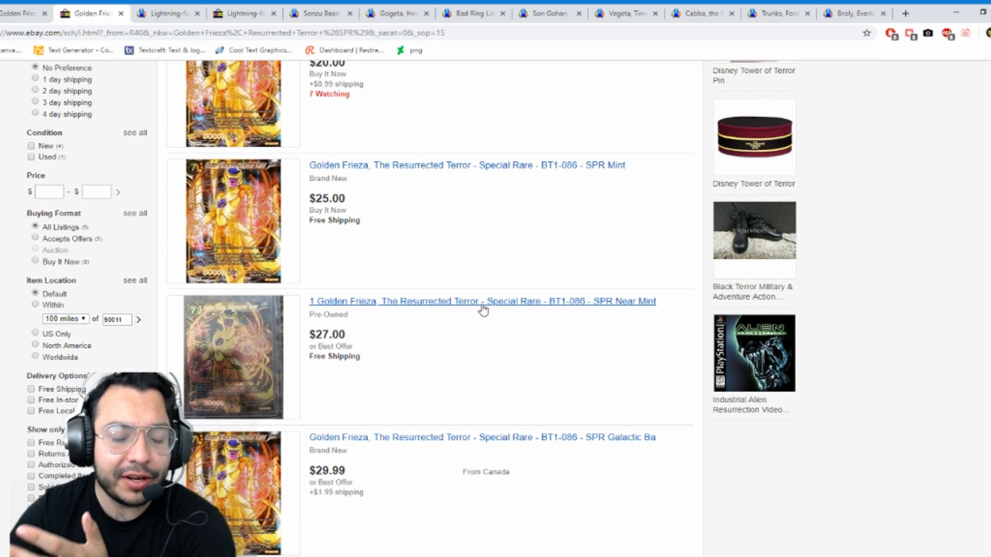
mouse_move(473, 313)
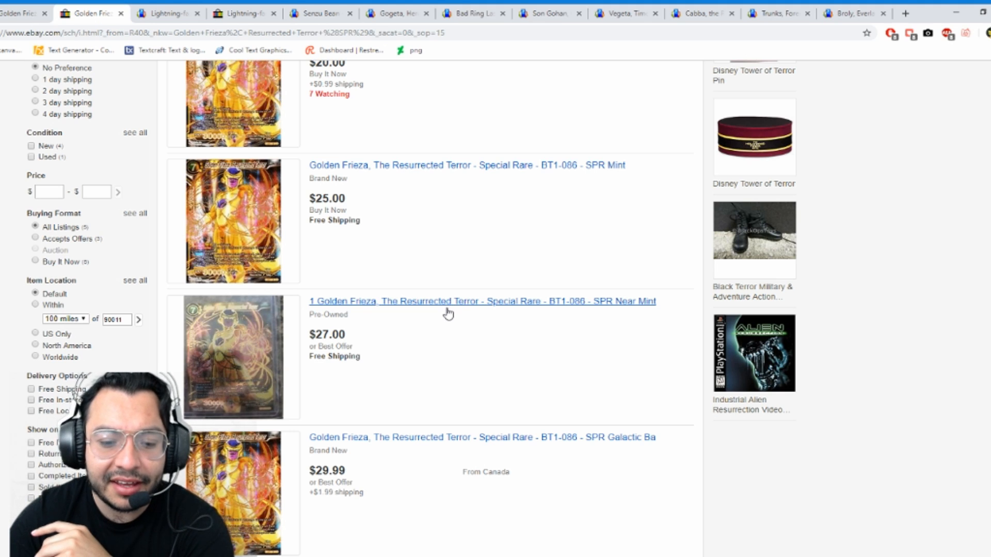
scroll("down", 3)
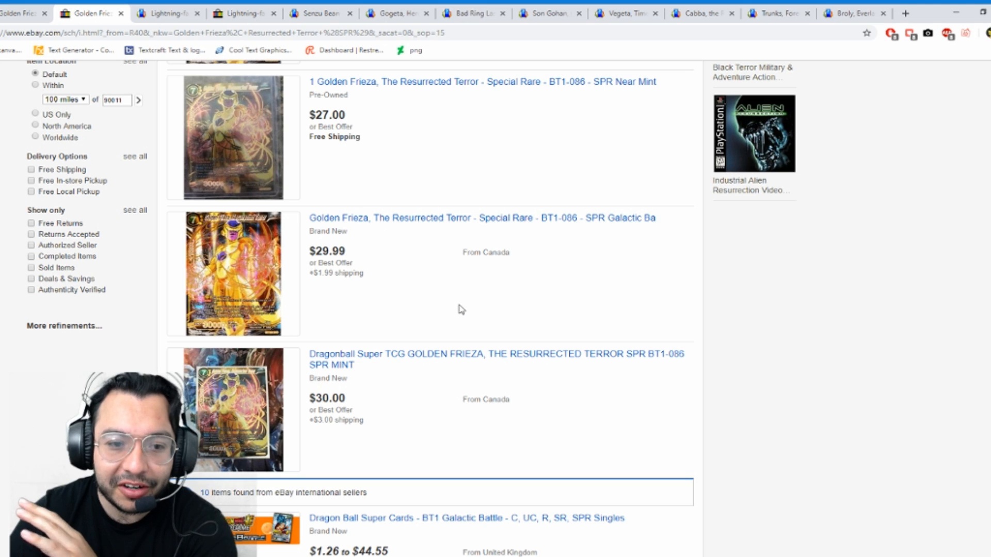
scroll("down", 3)
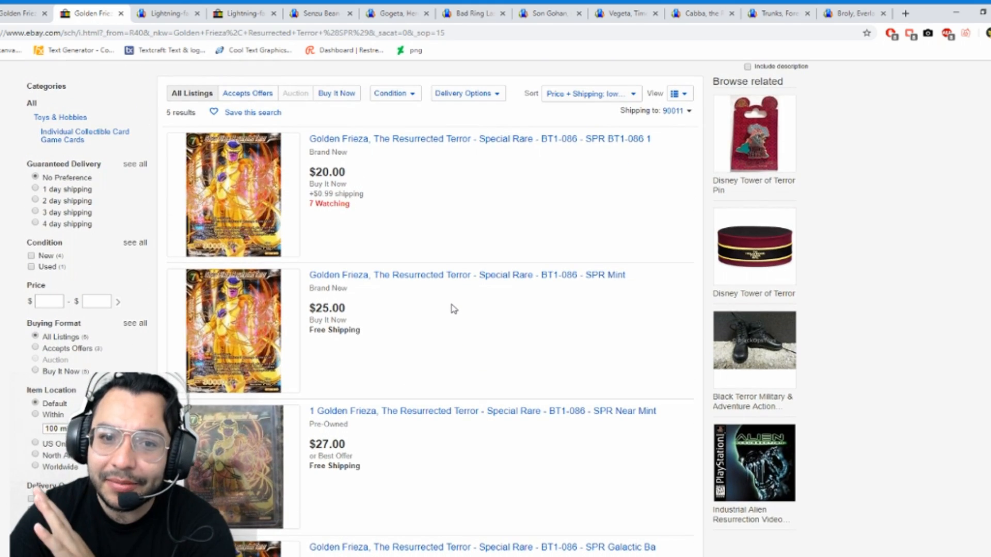
scroll("down", 3)
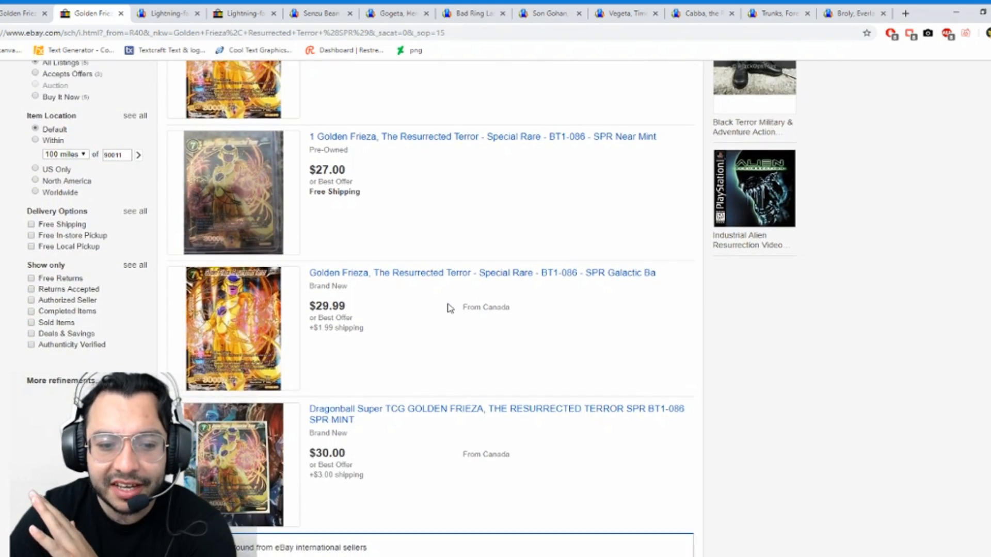
scroll("down", 3)
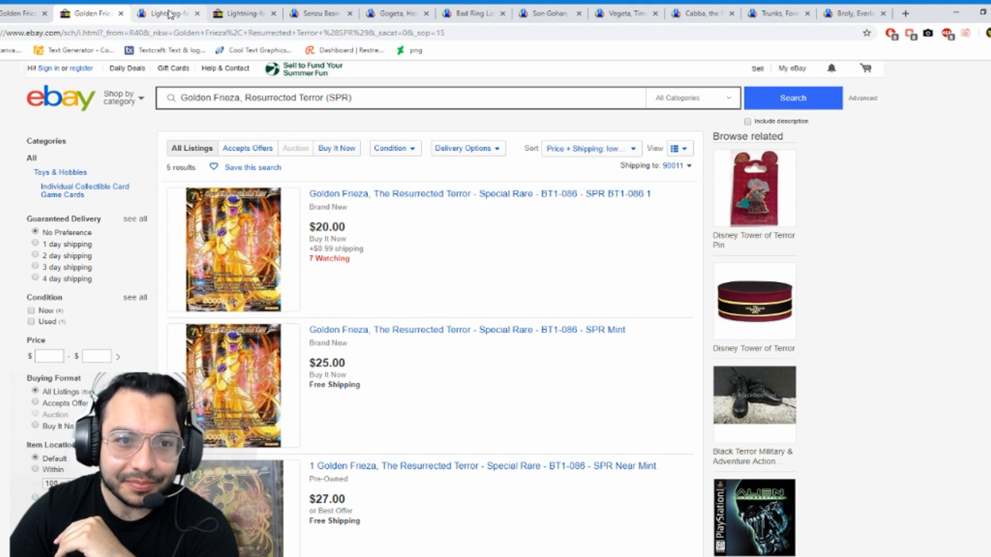
Review Lightning-fast Hit (SPR): $27.00 lowest, $11.94 market, $33.50 median, ten listings
left_click(167, 13)
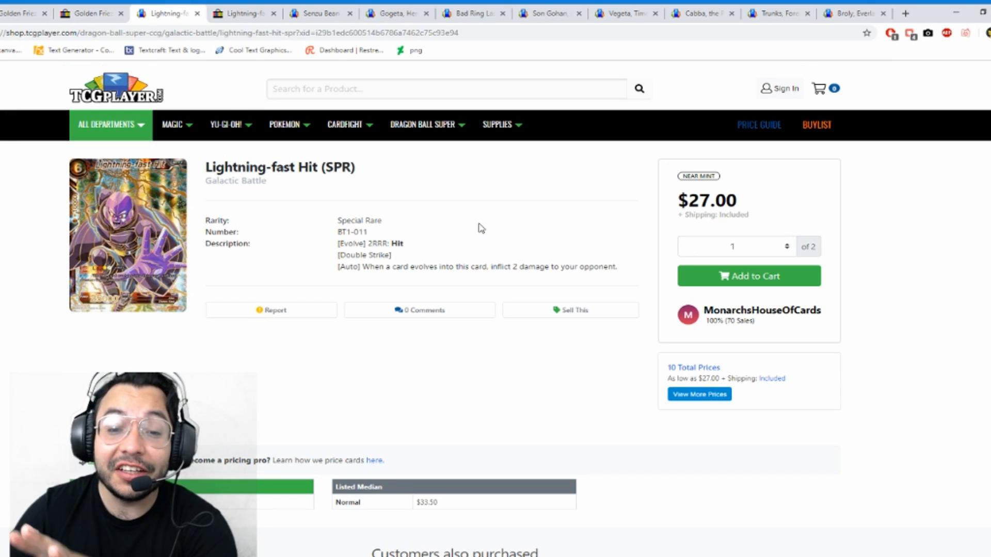
mouse_move(475, 231)
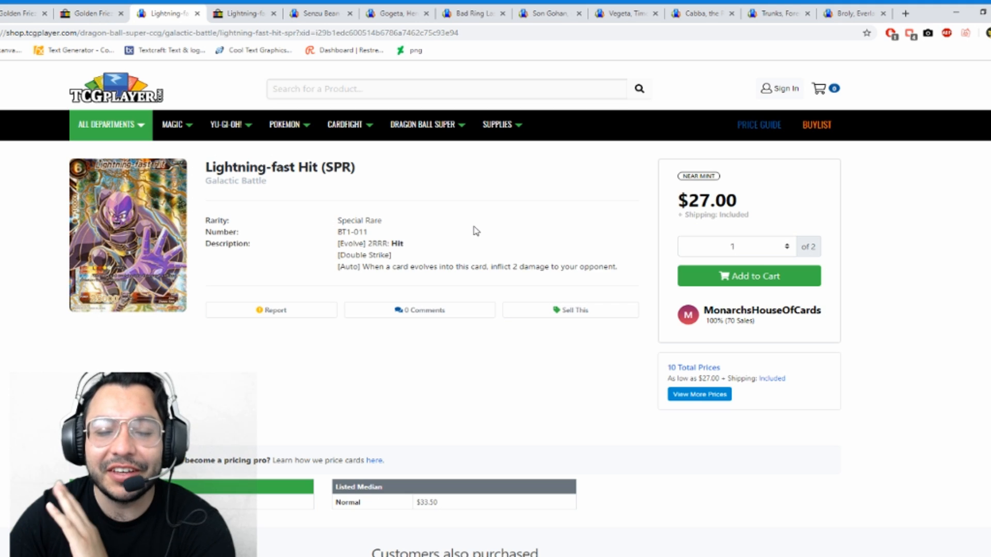
mouse_move(460, 225)
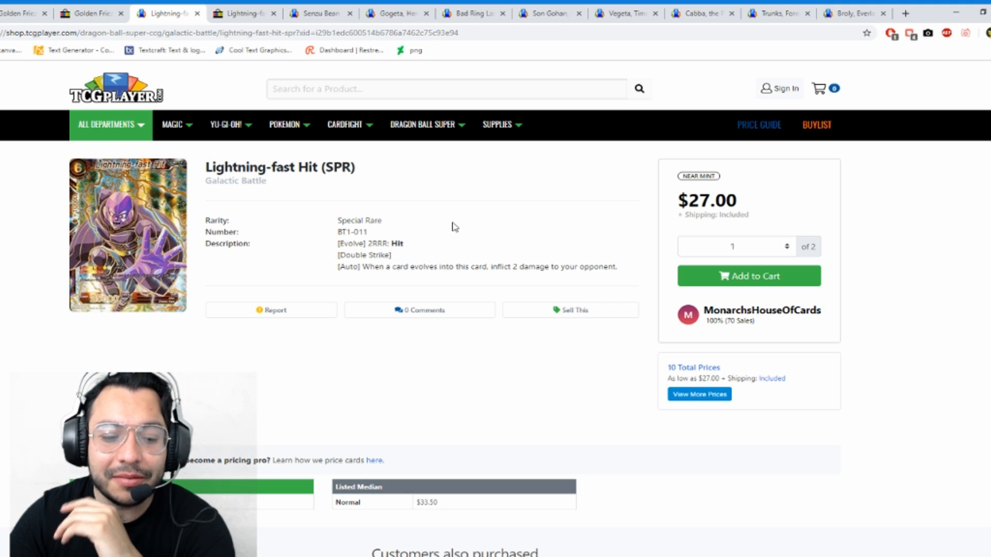
scroll("down", 3)
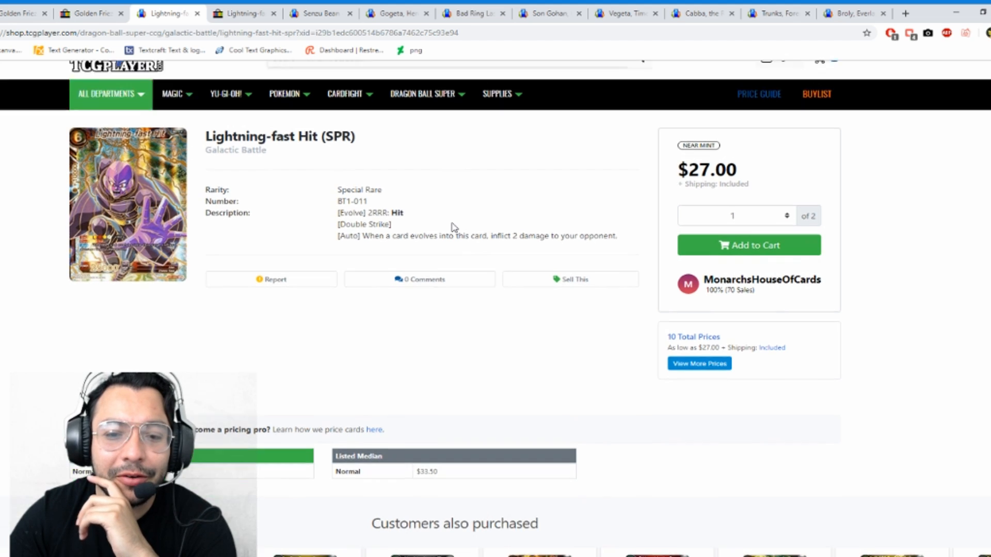
scroll("down", 3)
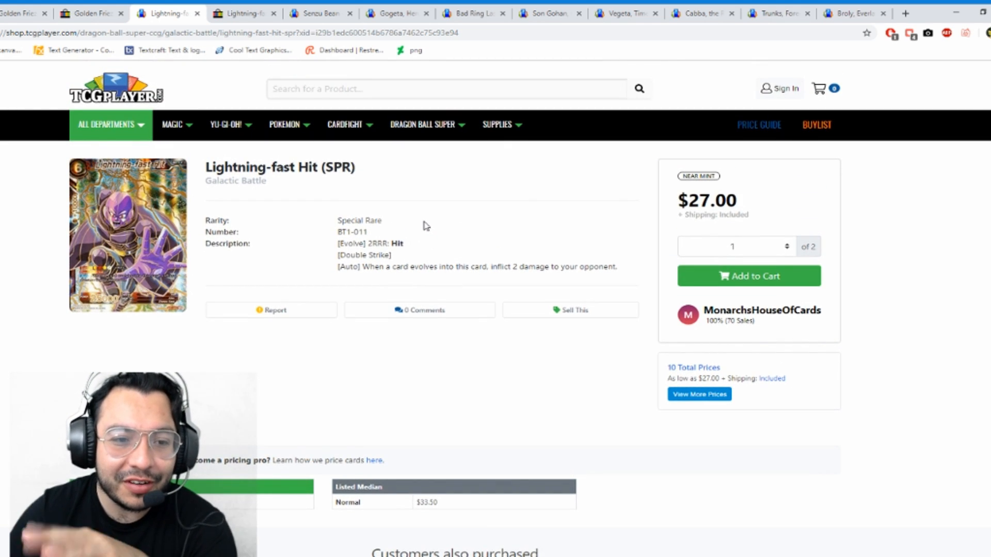
mouse_move(422, 229)
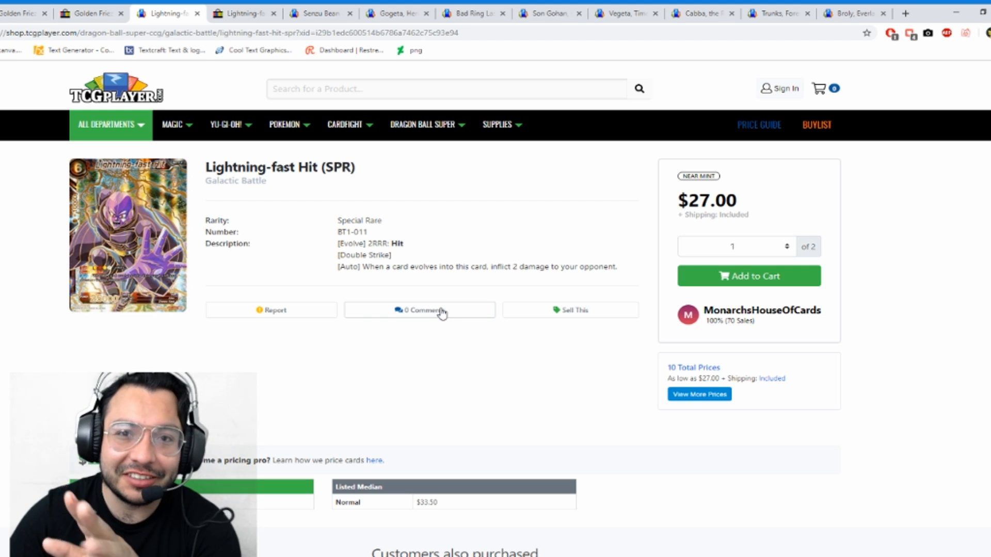
mouse_move(405, 331)
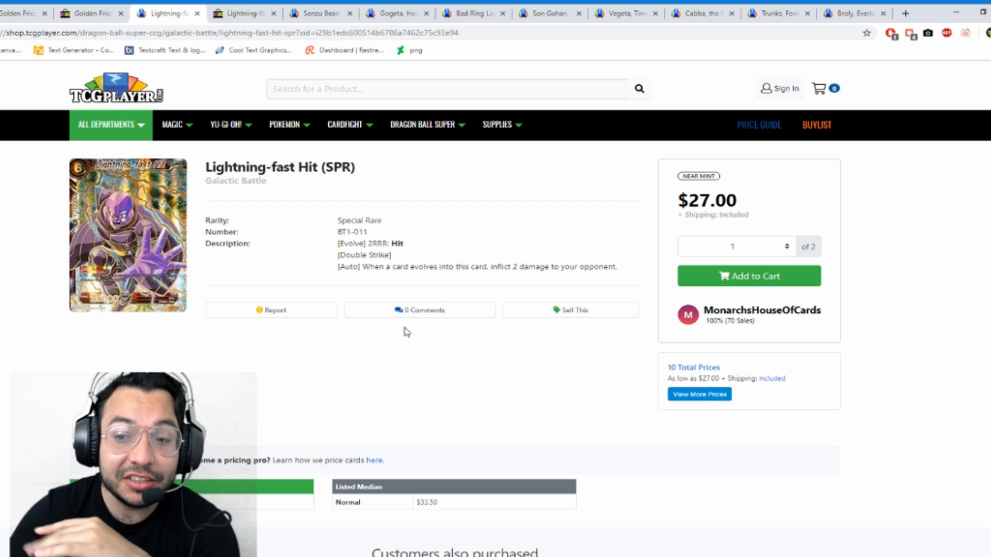
scroll("down", 3)
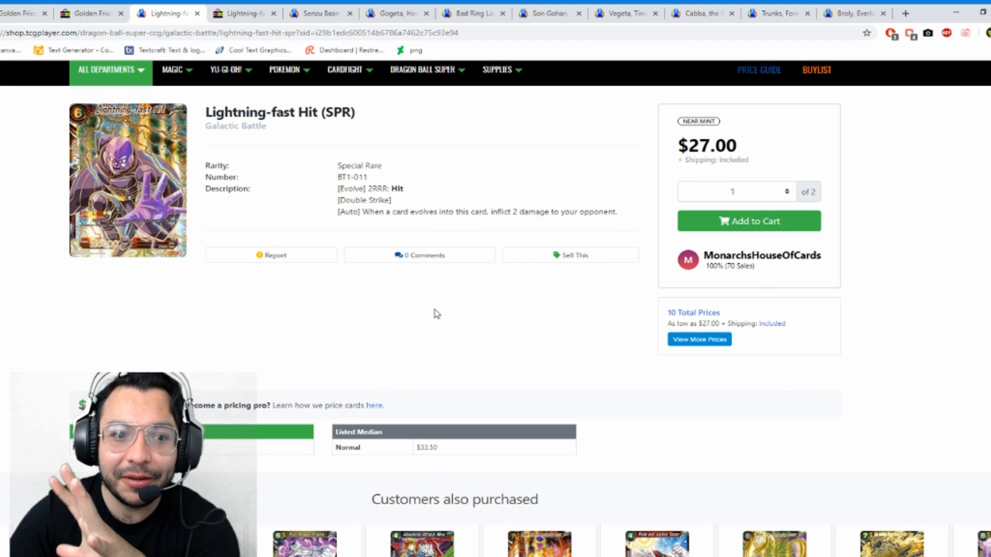
mouse_move(436, 315)
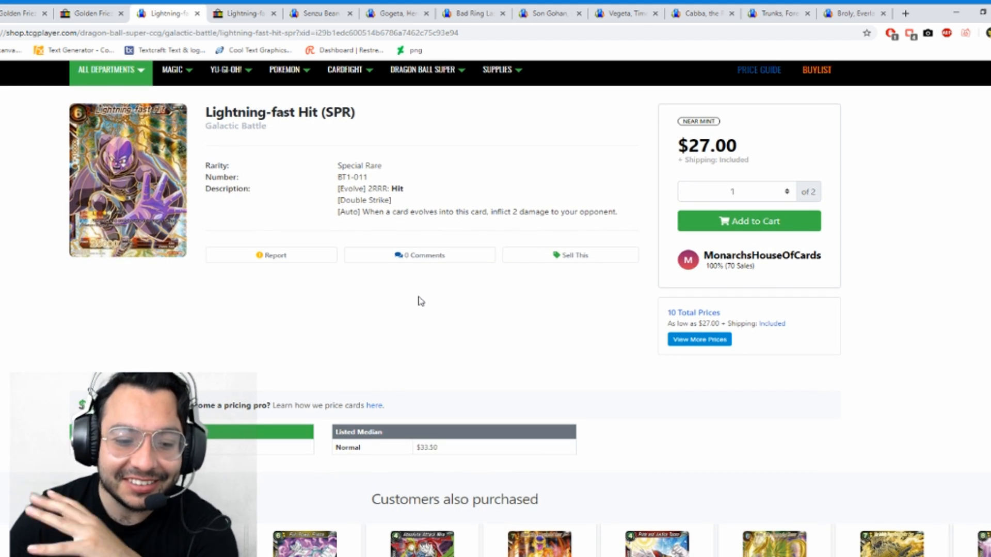
scroll("down", 3)
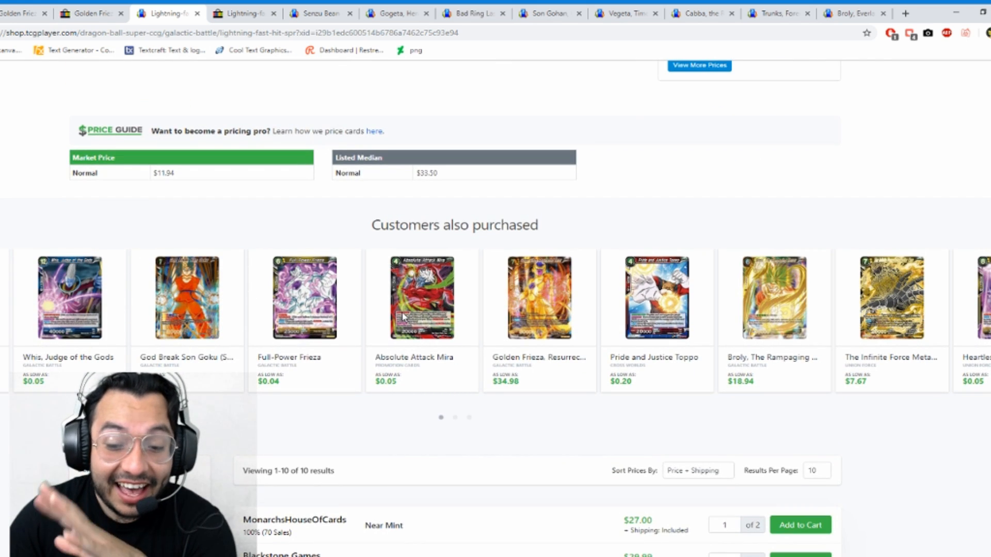
scroll("down", 3)
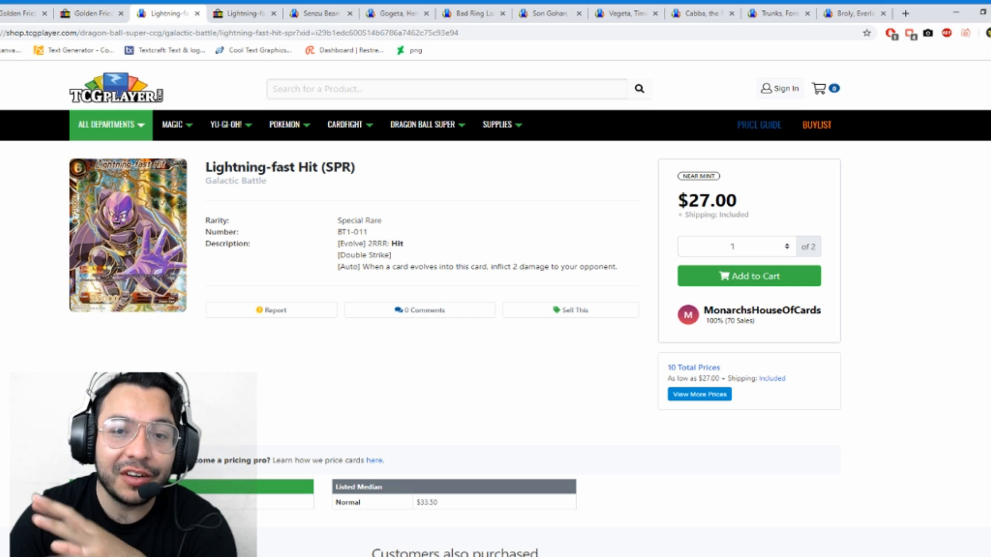
scroll("down", 3)
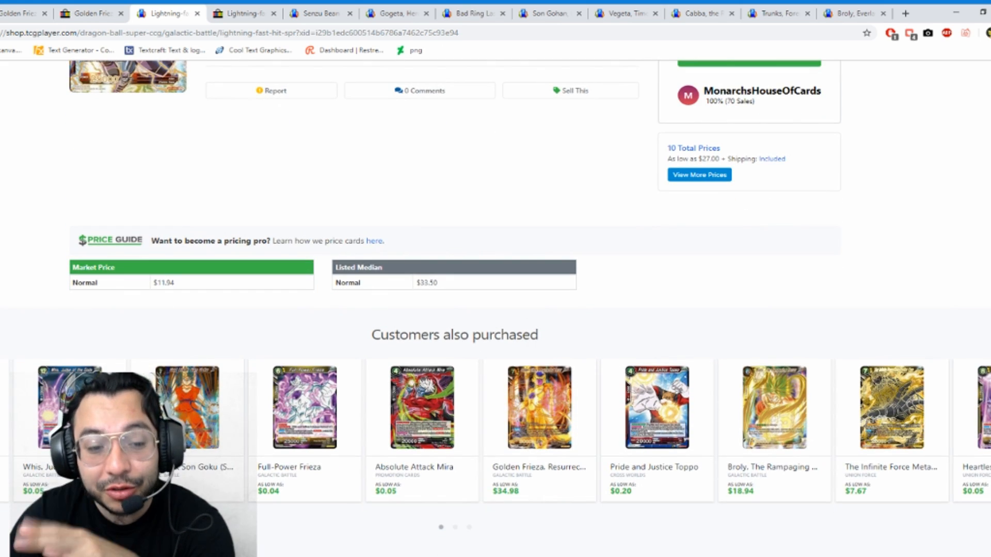
scroll("down", 3)
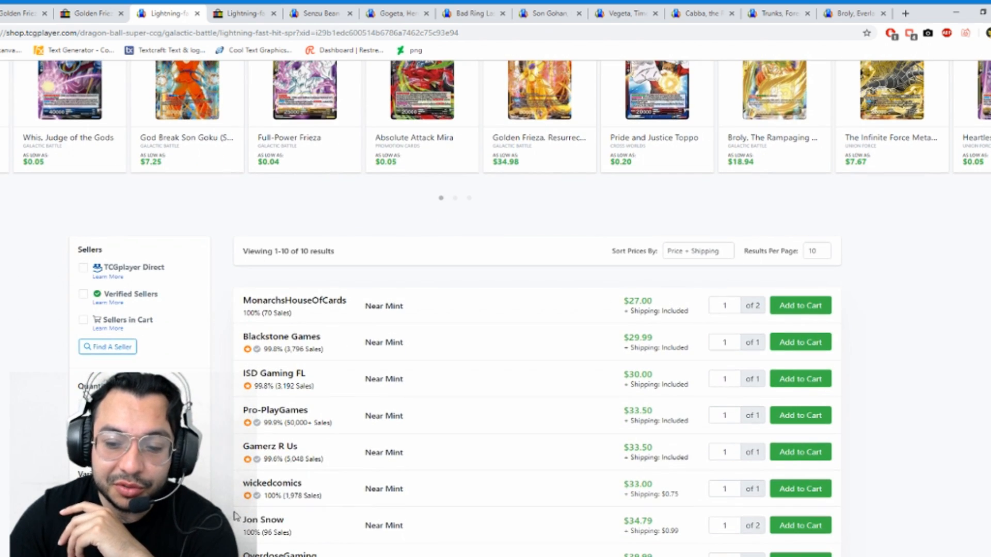
scroll("down", 3)
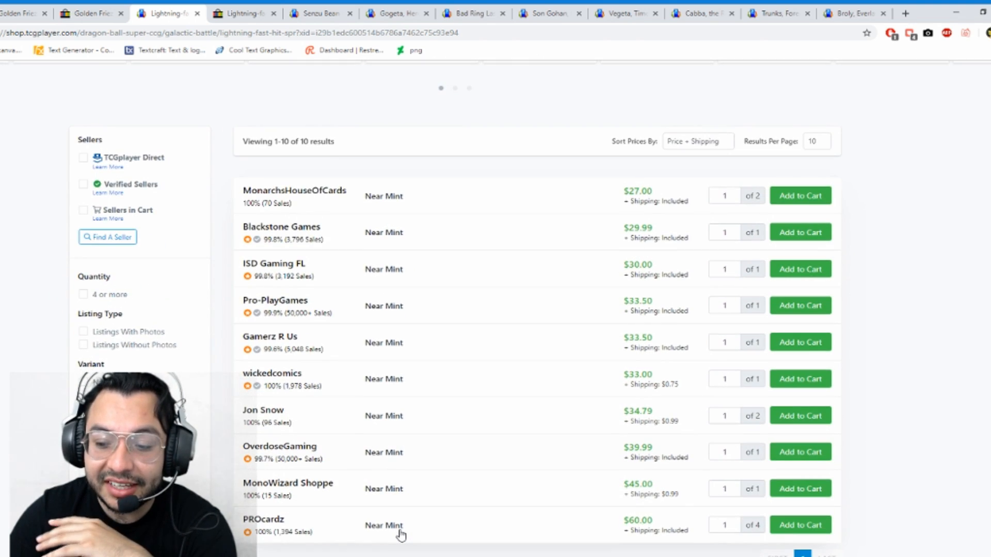
scroll("down", 3)
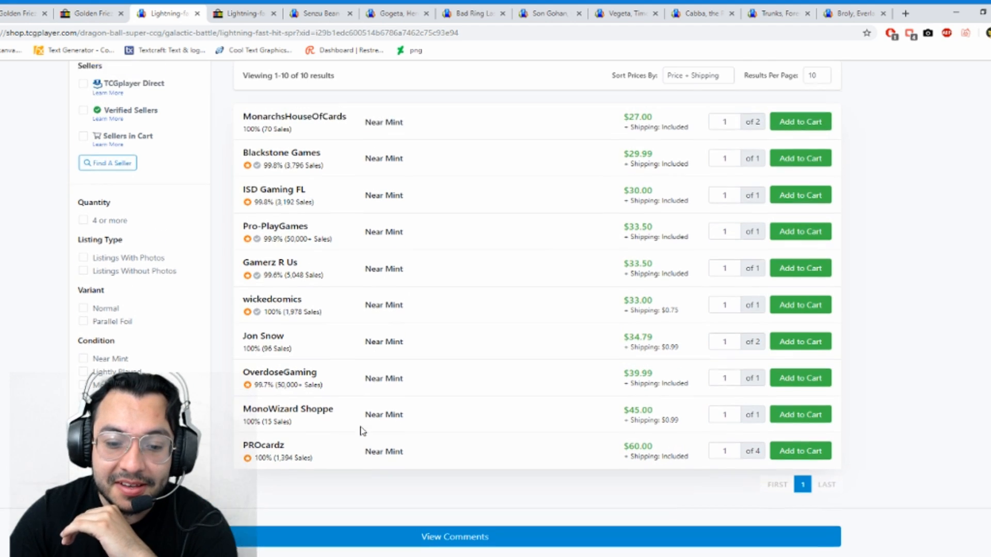
scroll("down", 3)
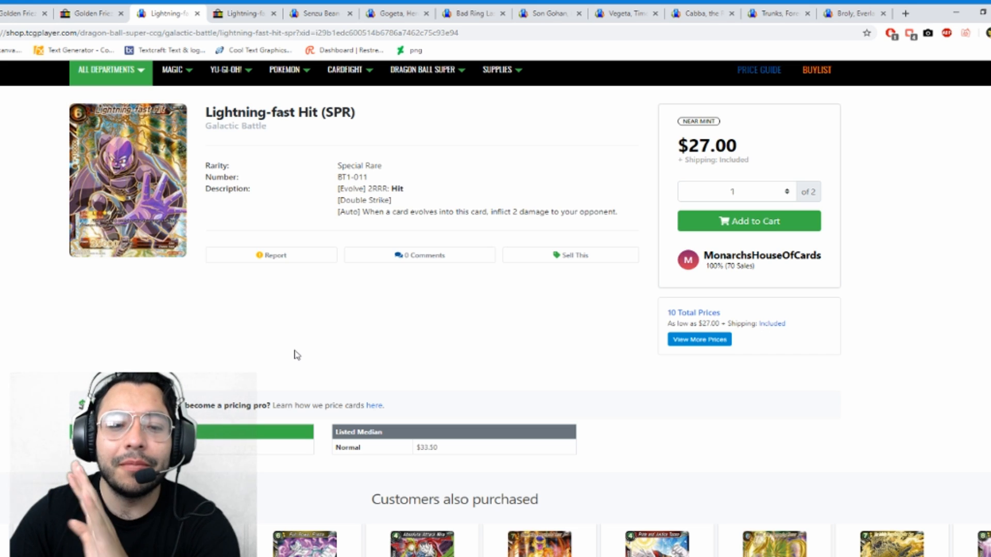
mouse_move(270, 320)
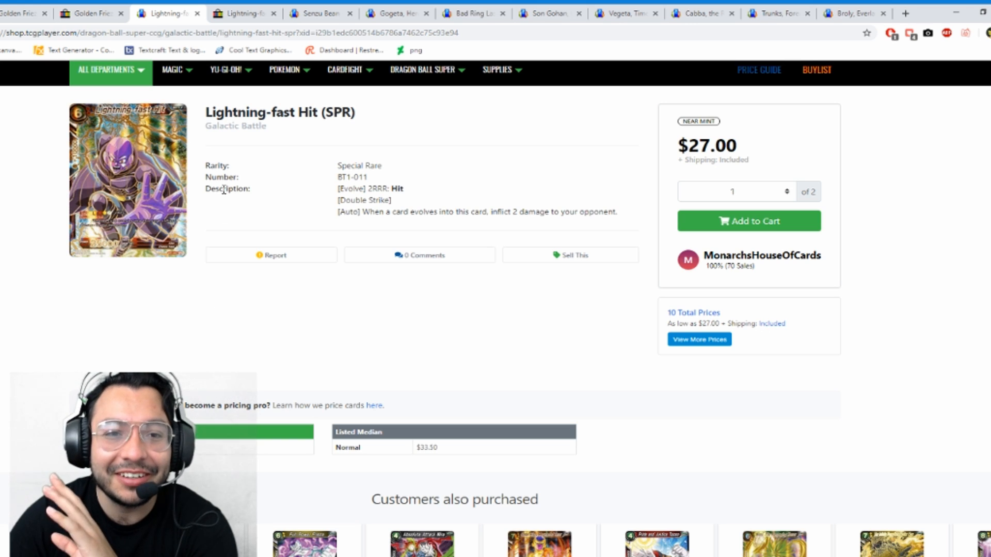
Compare the two eBay Lightning-fast Hit (SPR) listings at $25.00 and $32.00
left_click(243, 13)
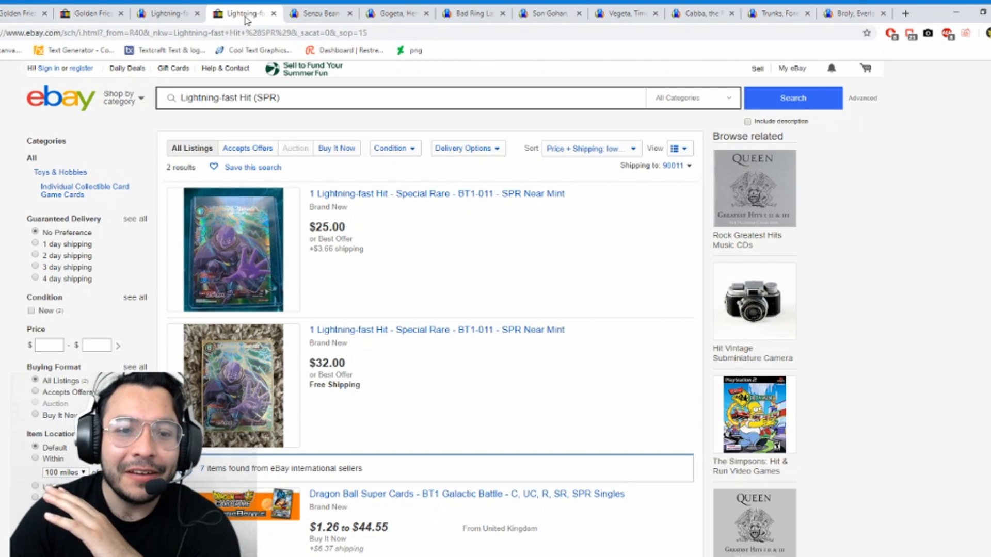
mouse_move(540, 298)
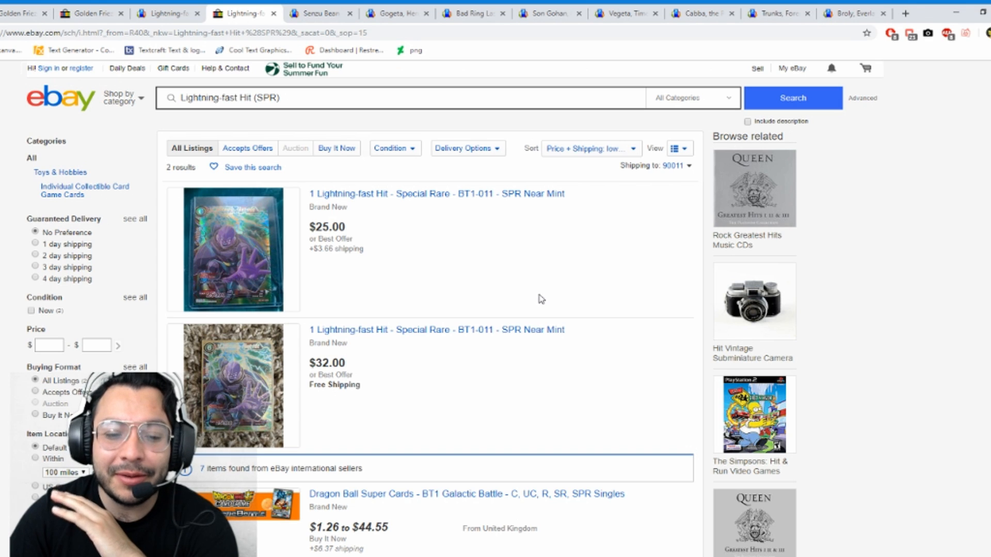
mouse_move(485, 345)
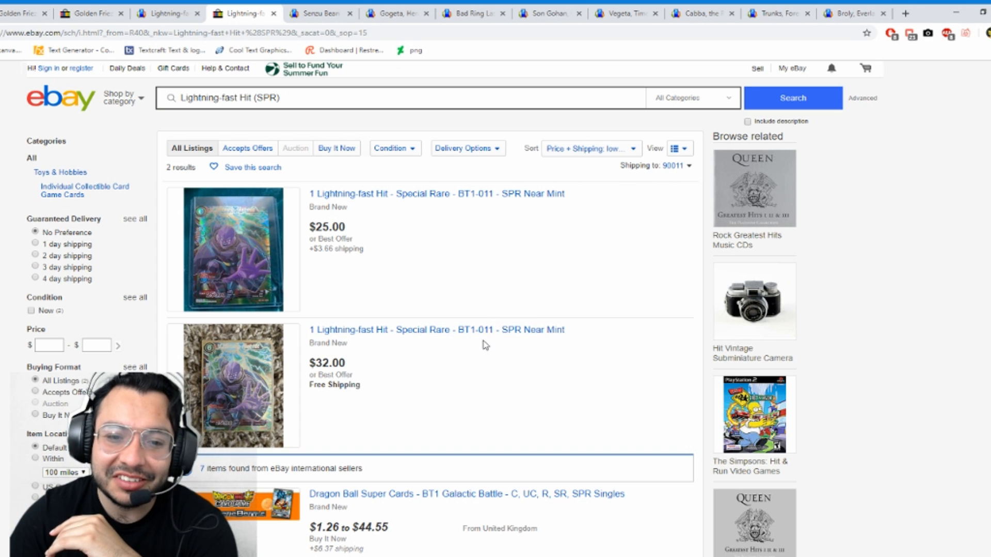
scroll("down", 3)
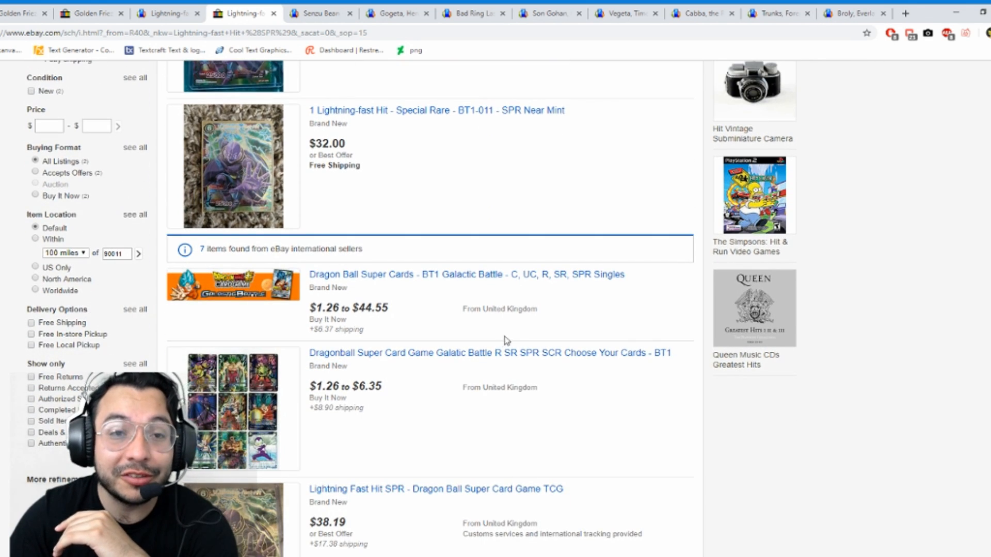
scroll("down", 3)
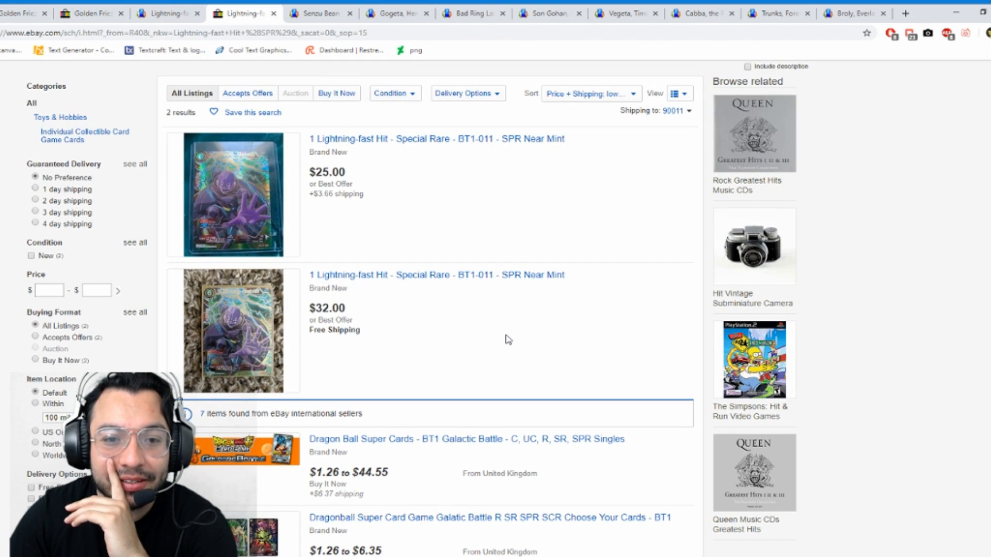
mouse_move(499, 347)
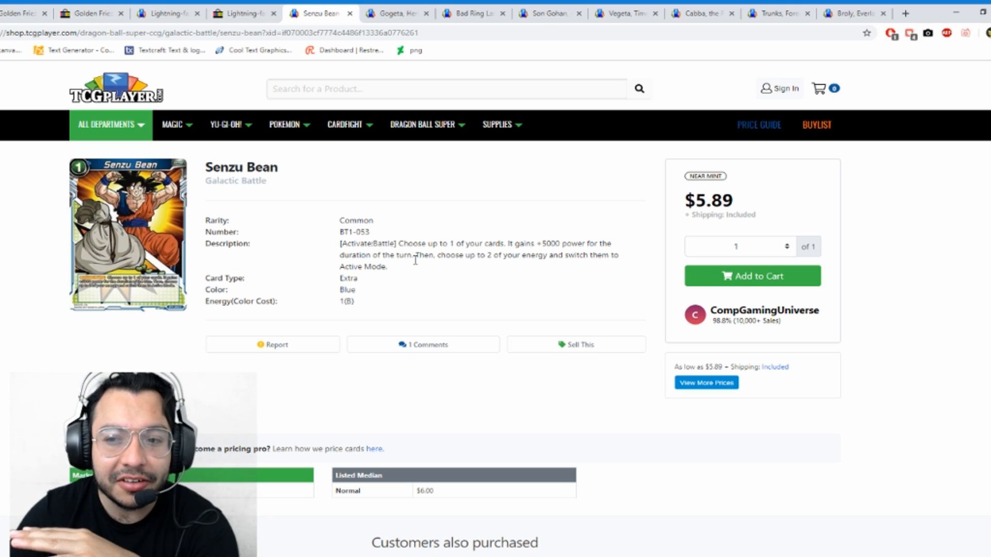
Review the 27 Senzu Bean seller listings: $5.89 lowest, $5.84 market, $6.00 median
scroll("down", 3)
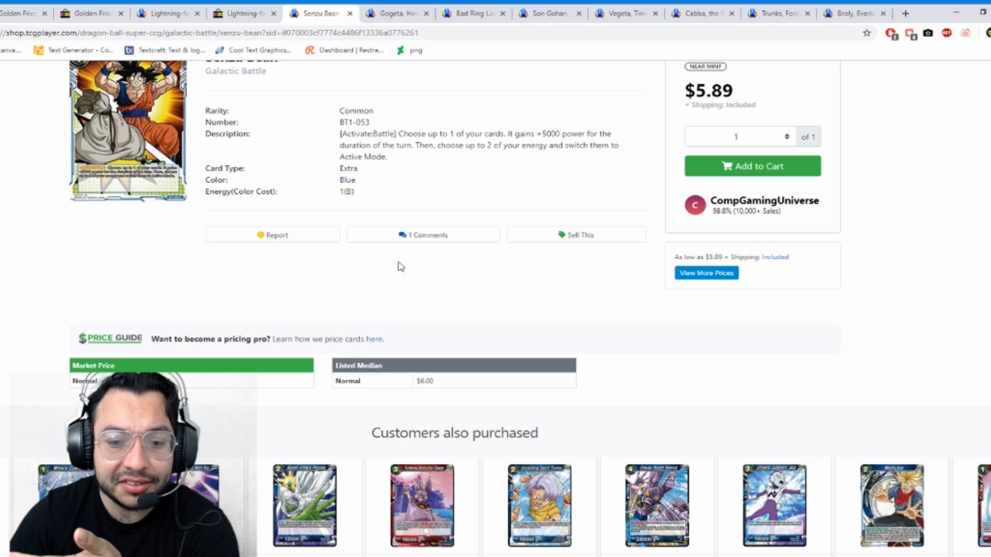
scroll("down", 3)
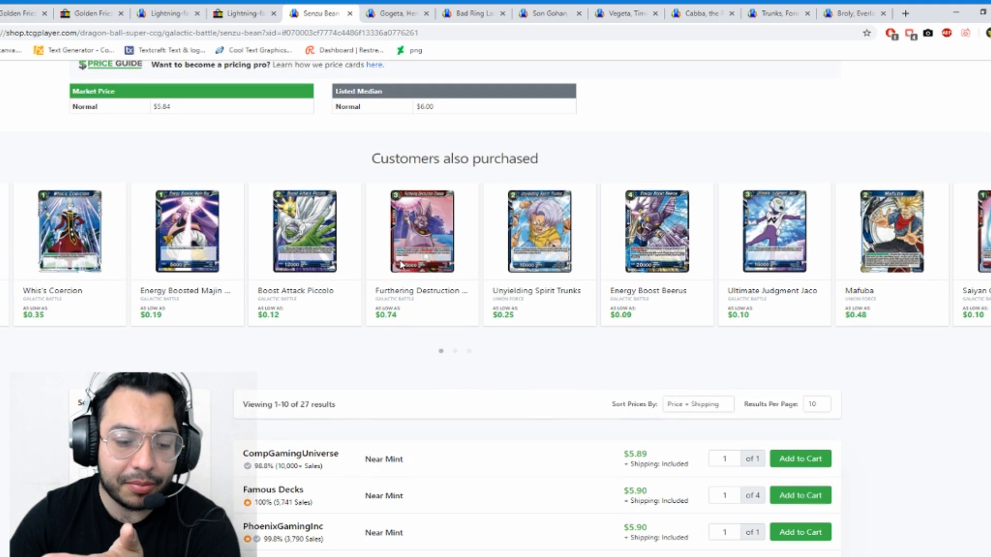
scroll("down", 3)
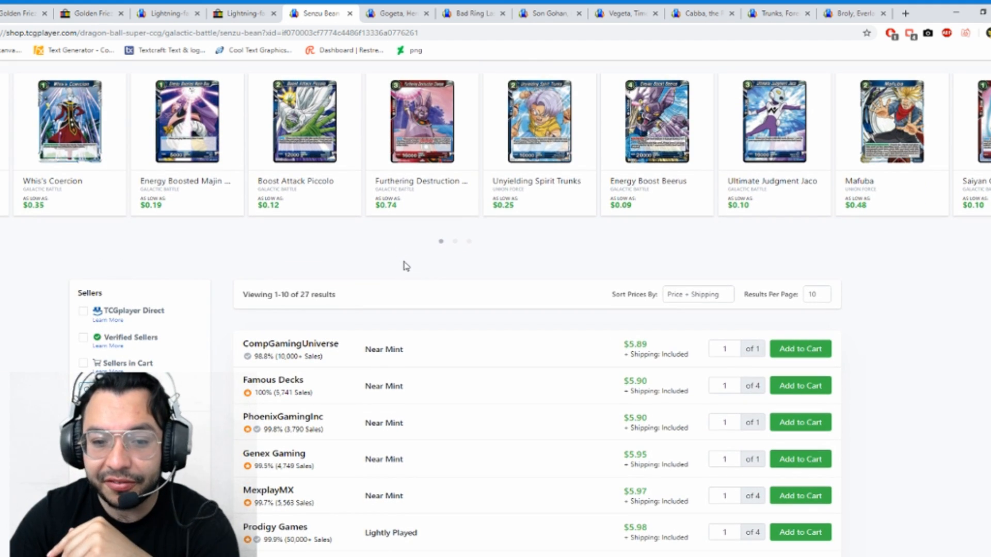
scroll("down", 3)
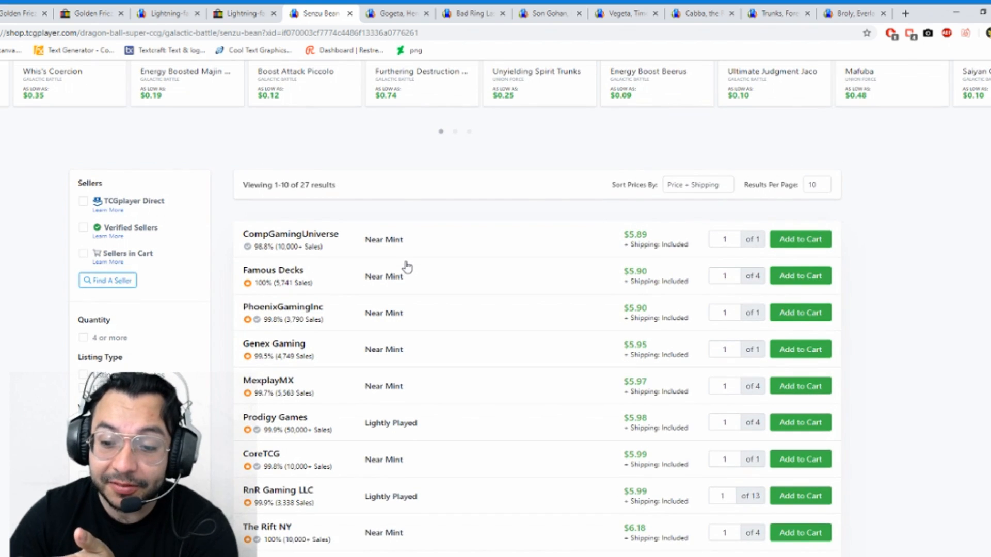
scroll("down", 3)
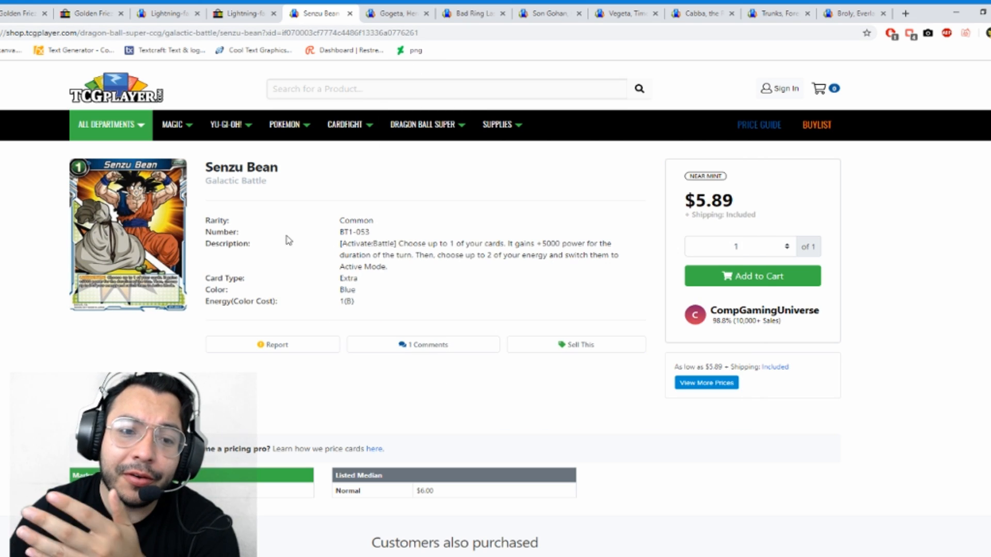
mouse_move(316, 240)
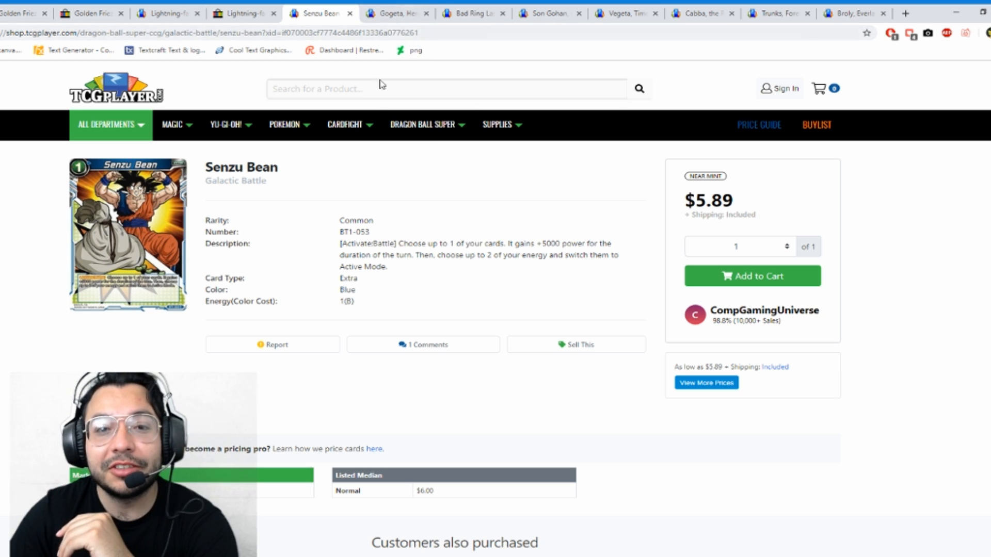
scroll("down", 3)
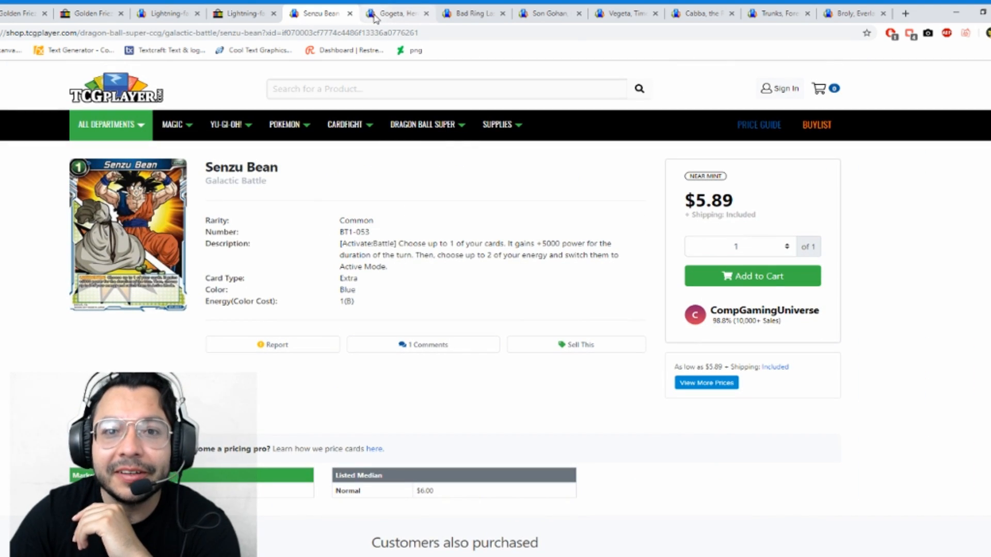
Check Gogeta, Hero Revived pricing: $166.66 market, $225.00 median, three sellers from $169.49
left_click(396, 12)
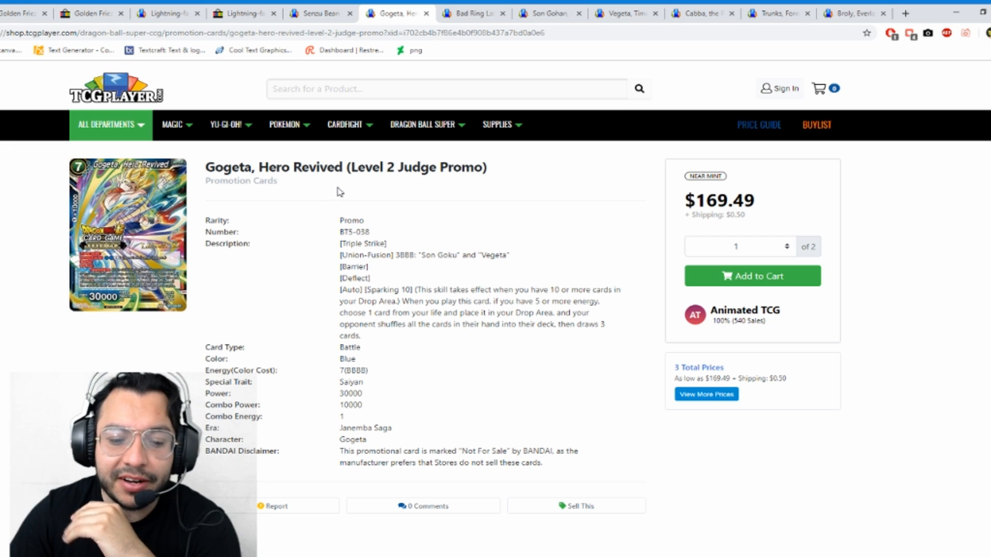
scroll("down", 3)
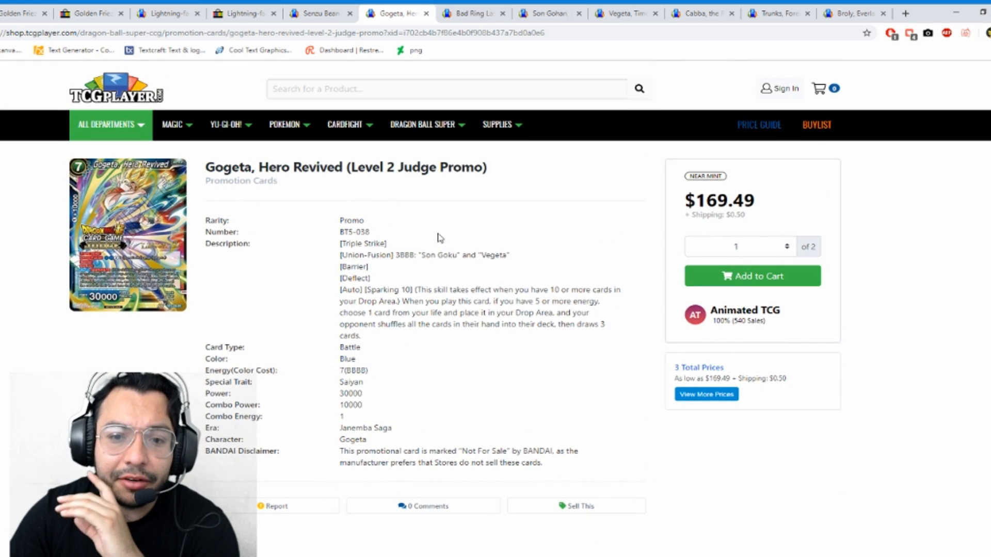
scroll("down", 3)
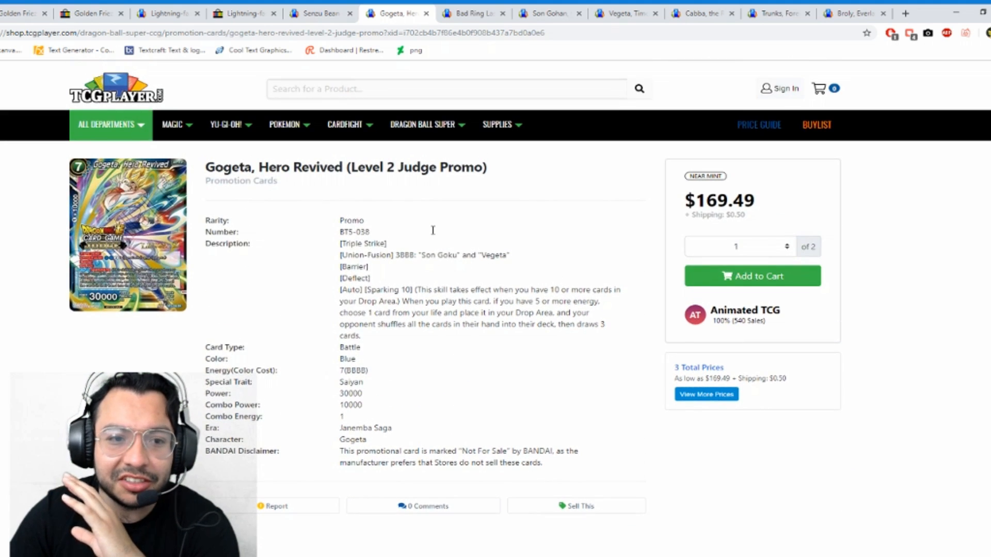
scroll("down", 3)
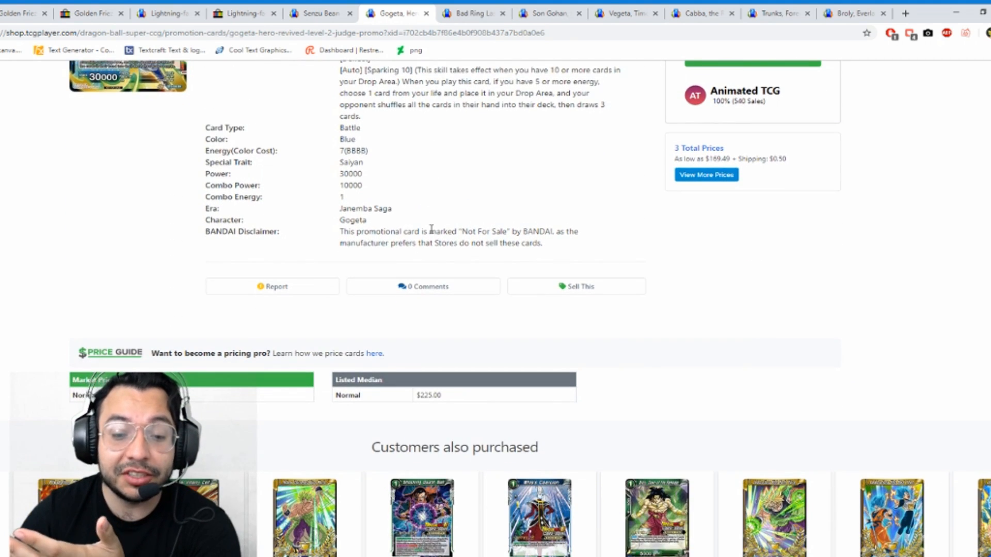
scroll("down", 3)
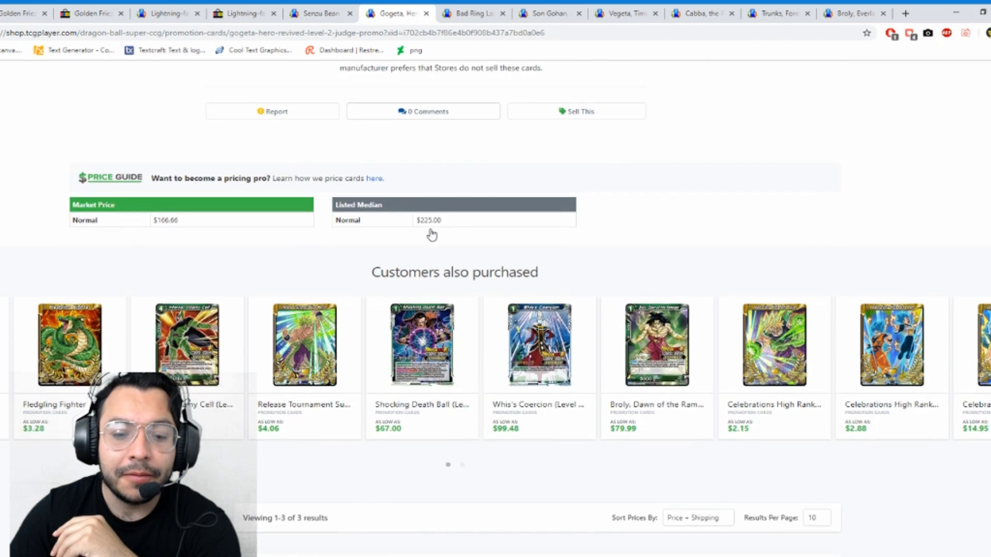
scroll("down", 3)
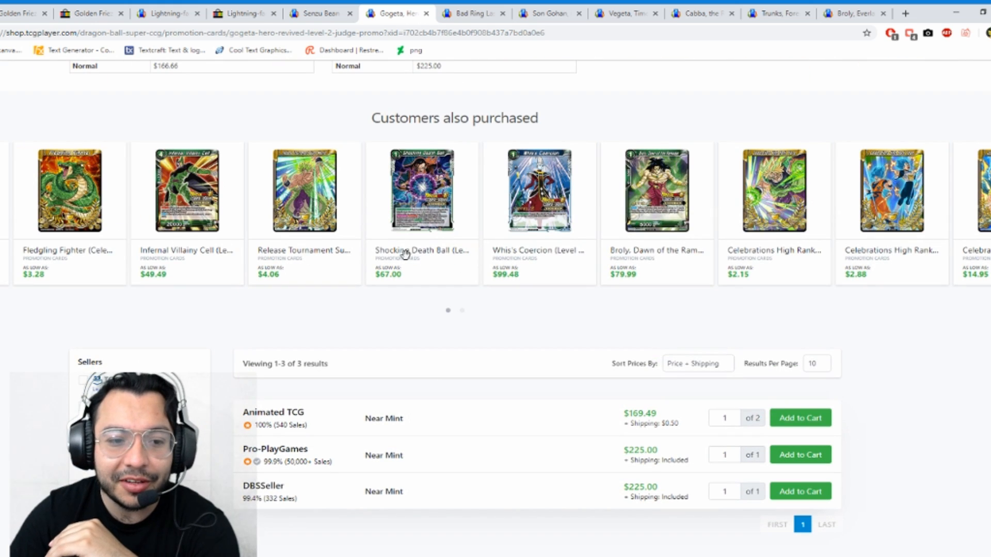
mouse_move(472, 353)
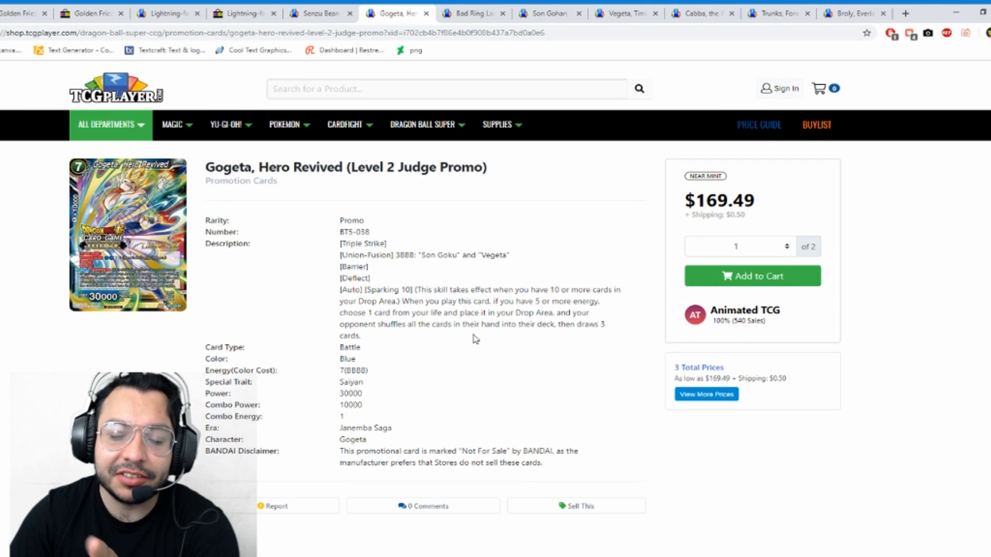
scroll("down", 3)
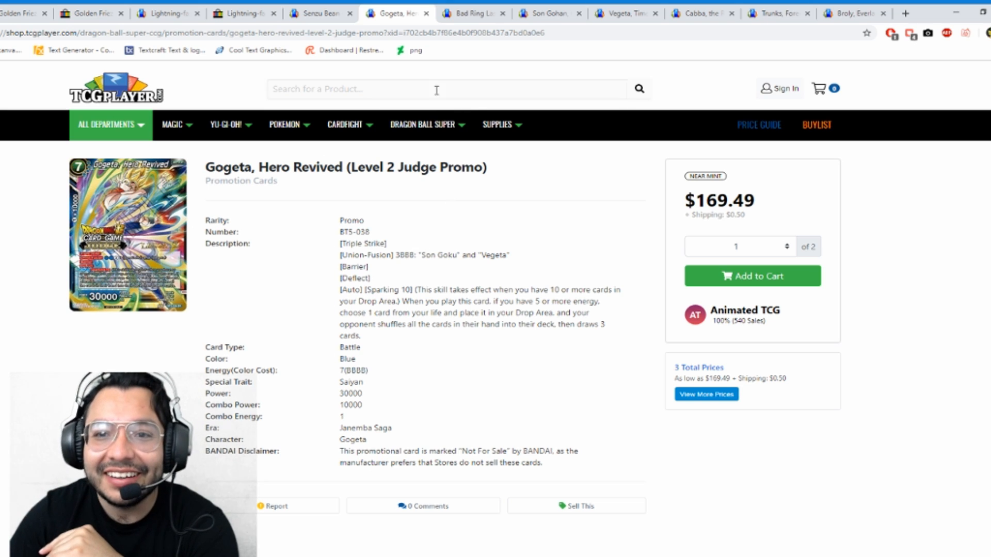
Check Bad Ring Laser pricing: $49.99 market, $74.99 median, three listings from $74.49
left_click(471, 13)
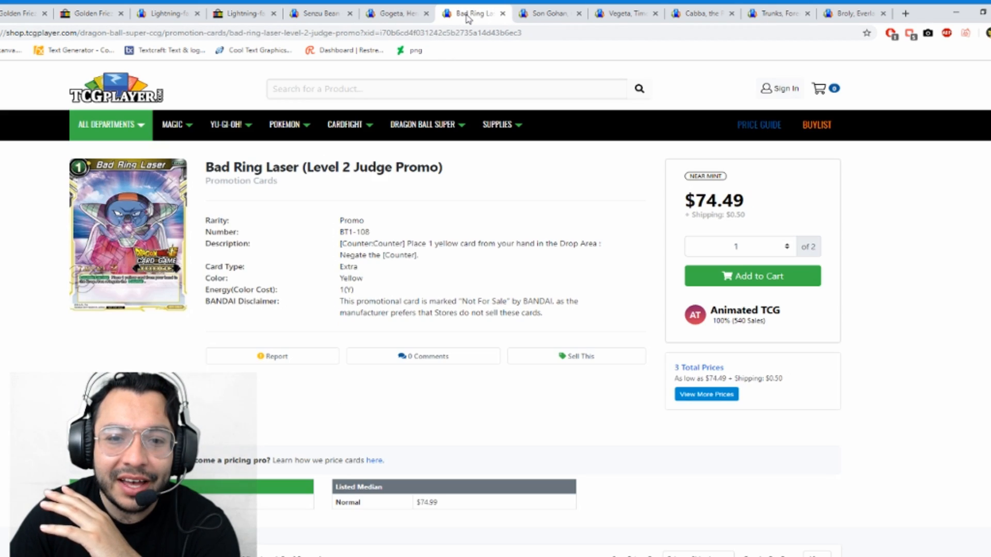
mouse_move(511, 268)
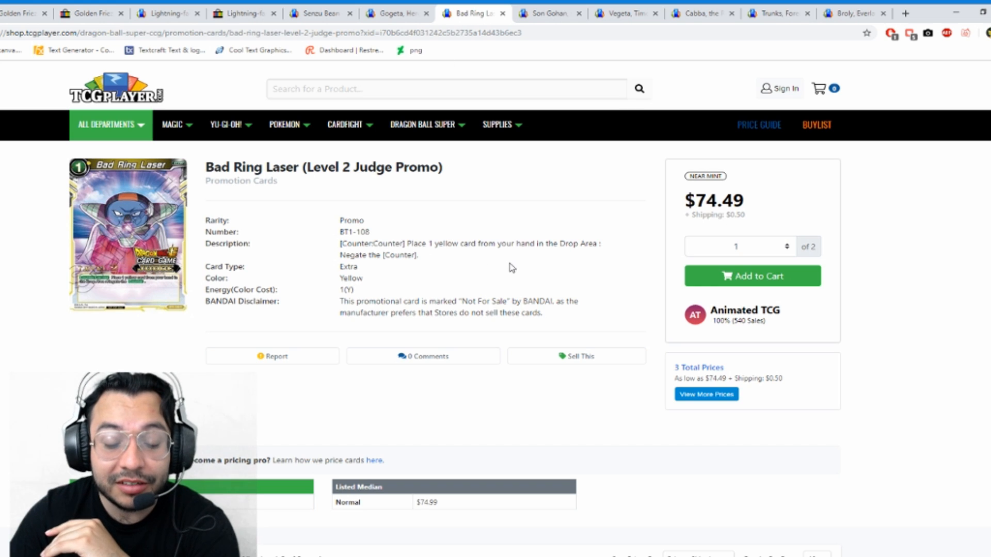
scroll("down", 3)
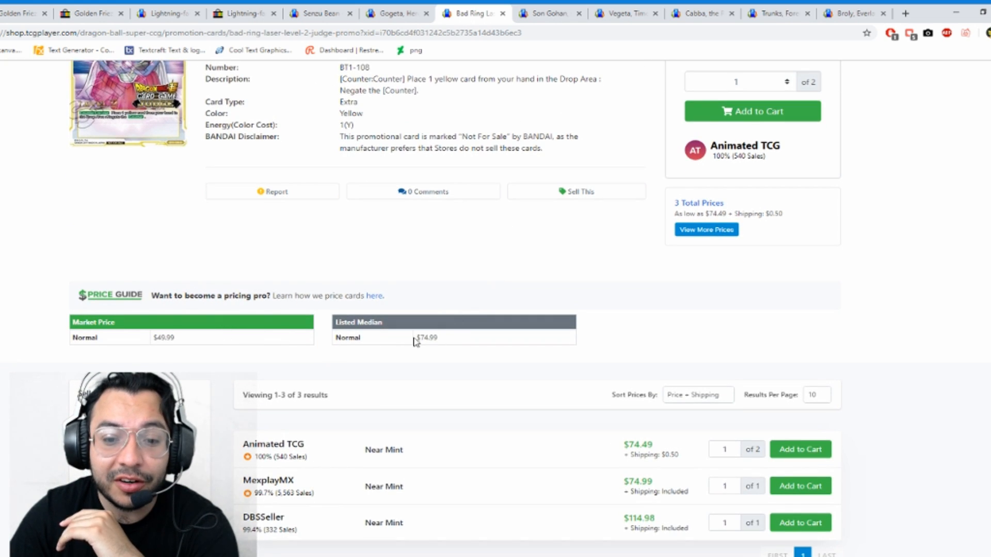
scroll("down", 3)
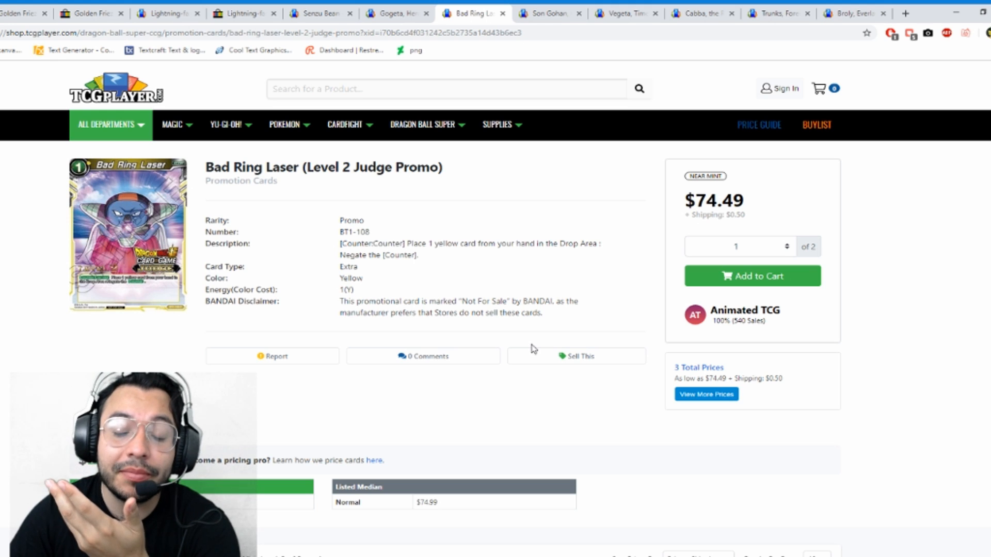
mouse_move(504, 334)
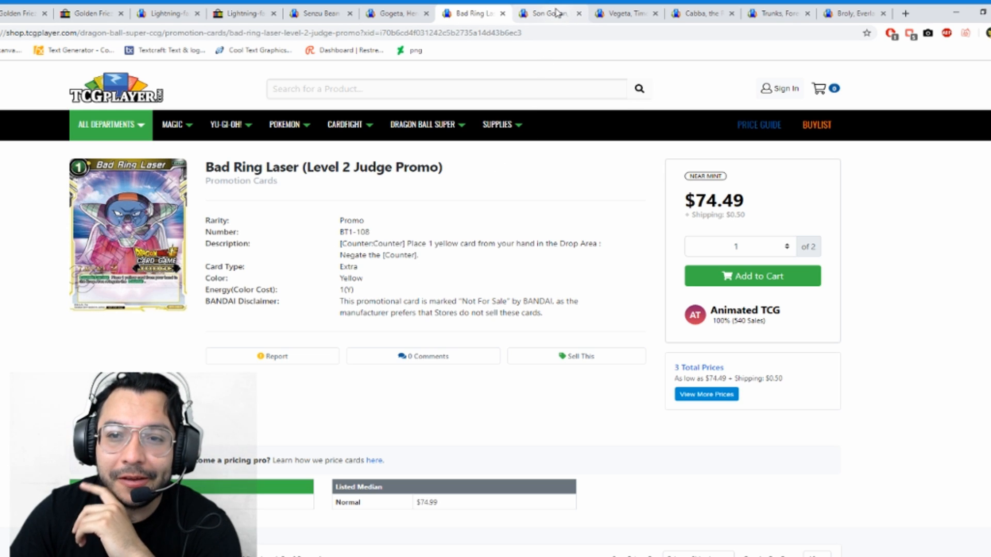
Review Son Gohan, the Avenger: $27.01 market, $26.00 median, nine listings from $21.99
left_click(546, 12)
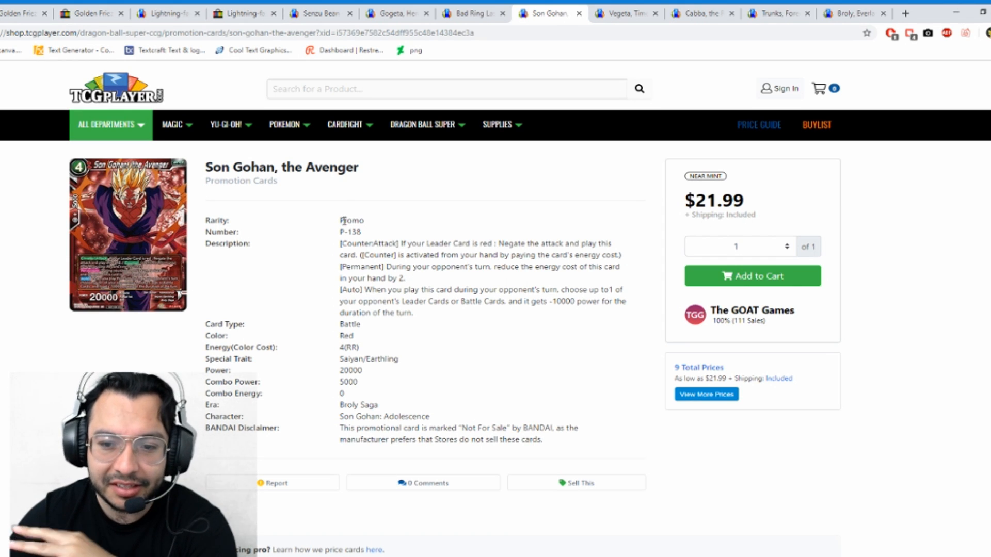
mouse_move(287, 222)
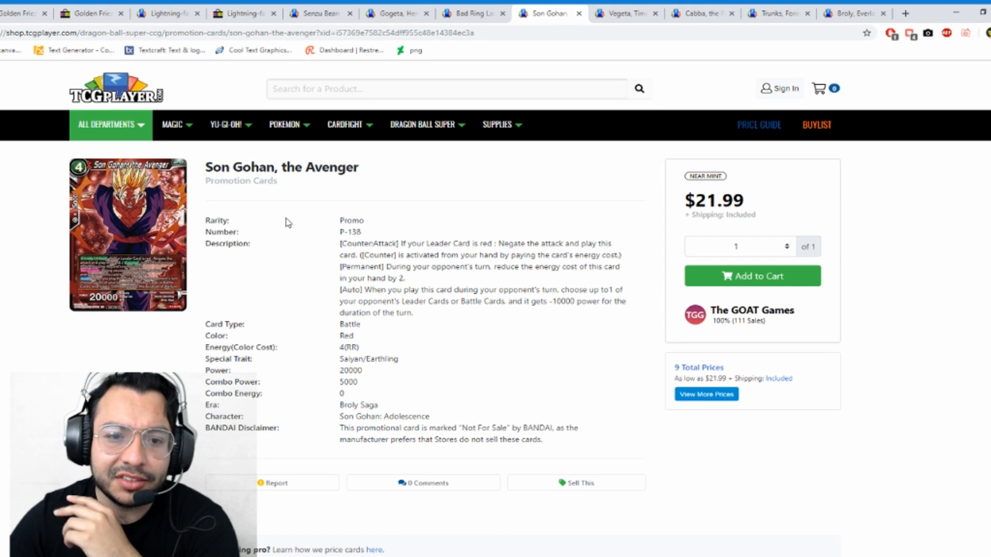
scroll("down", 3)
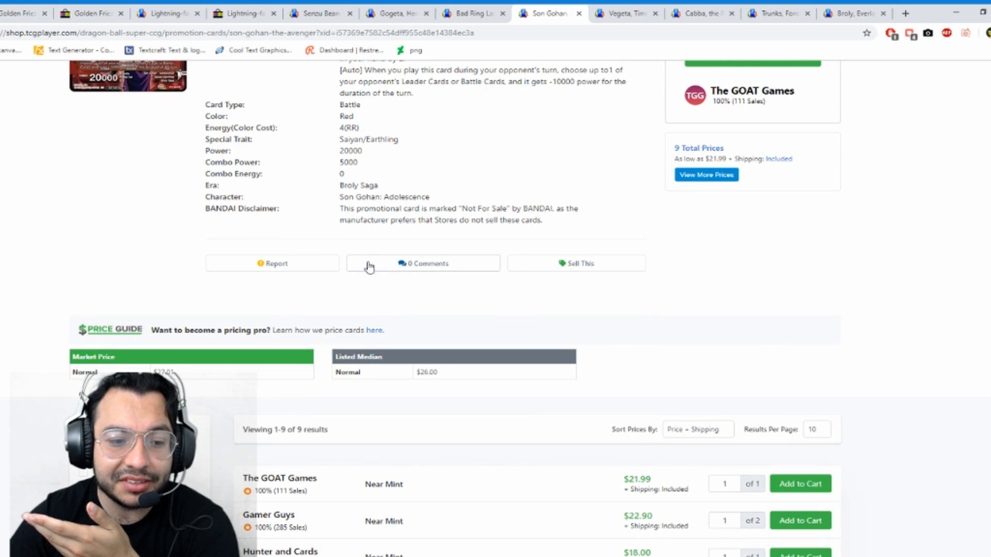
scroll("down", 3)
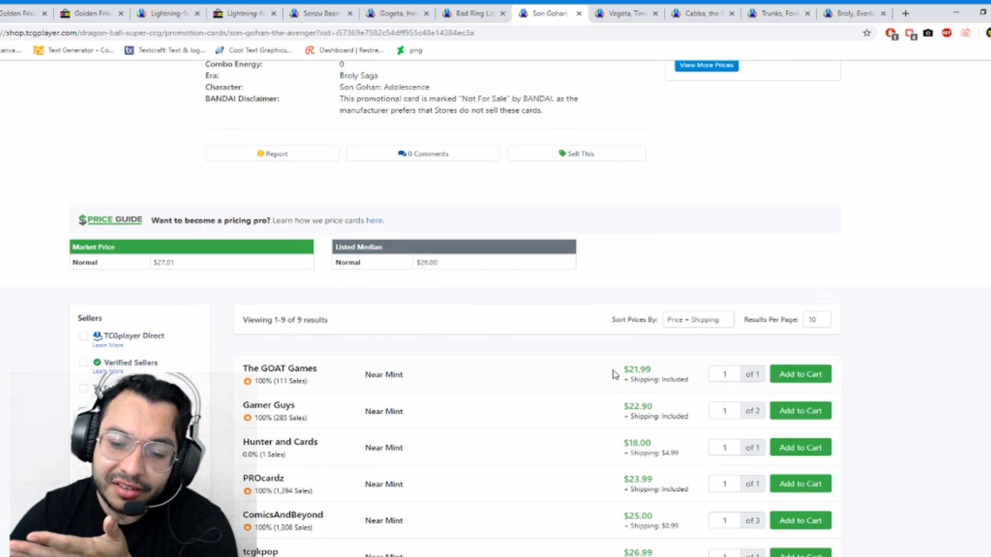
scroll("down", 3)
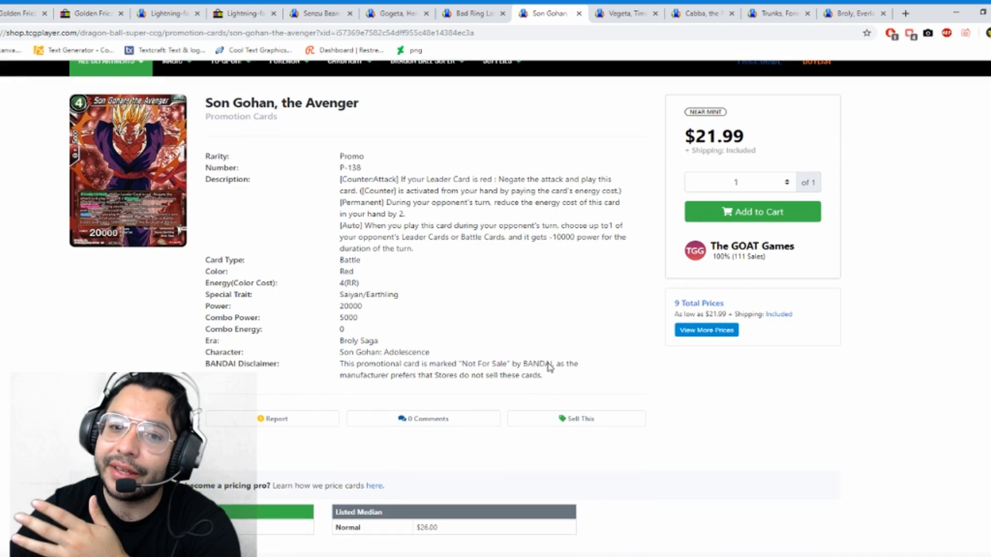
scroll("down", 3)
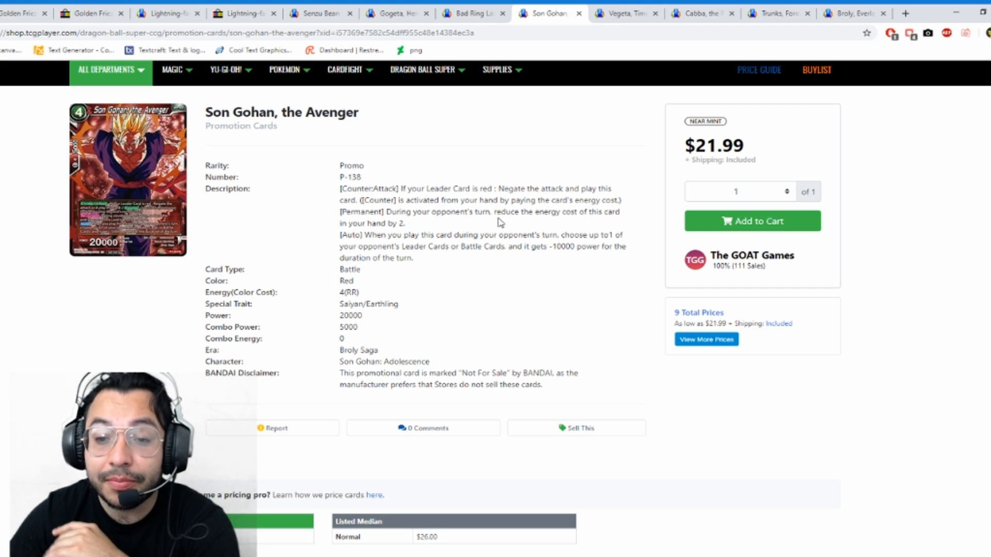
mouse_move(588, 223)
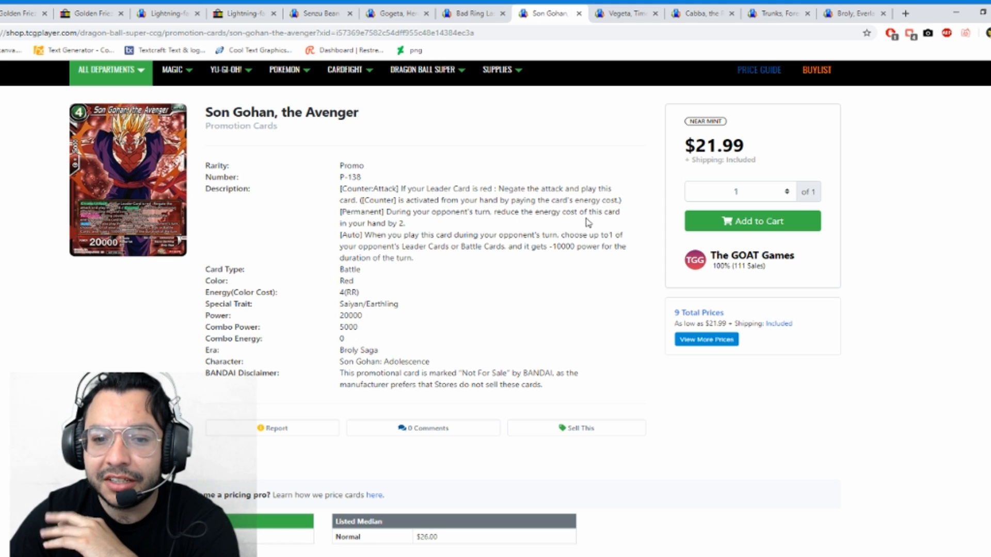
mouse_move(430, 223)
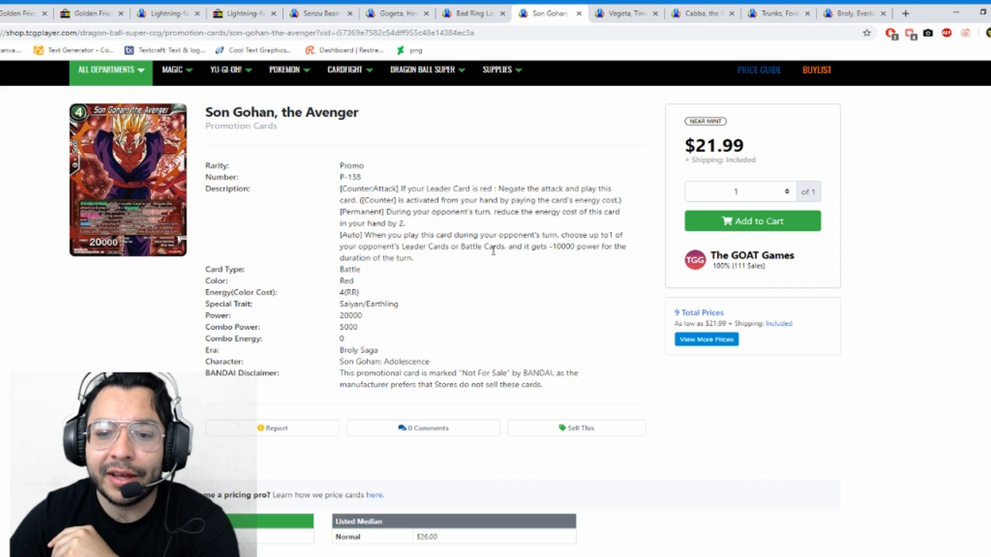
mouse_move(547, 261)
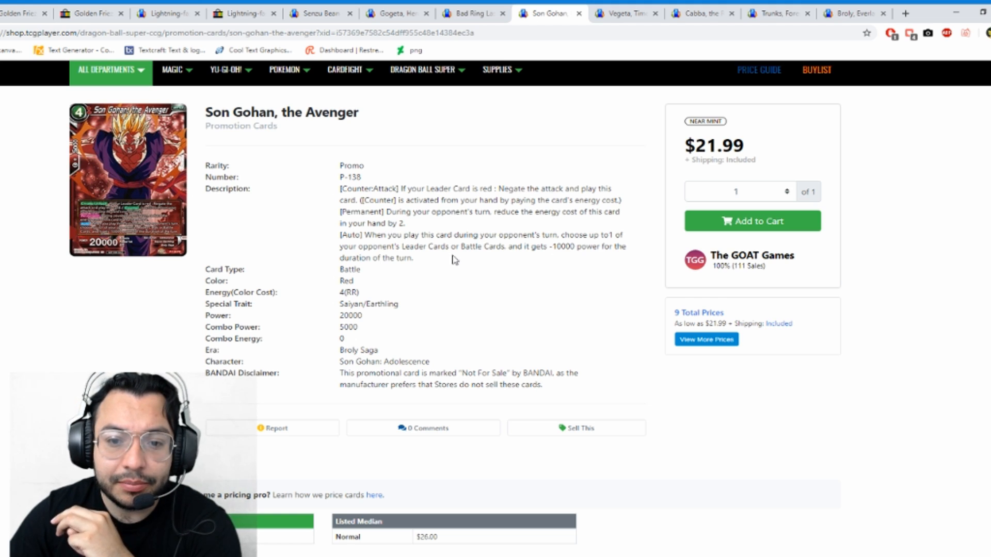
mouse_move(448, 270)
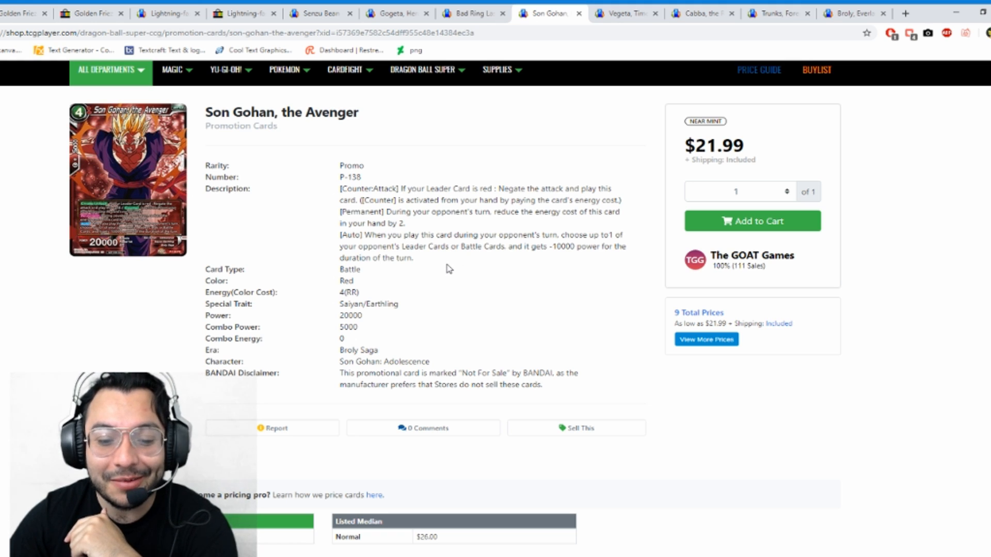
scroll("down", 3)
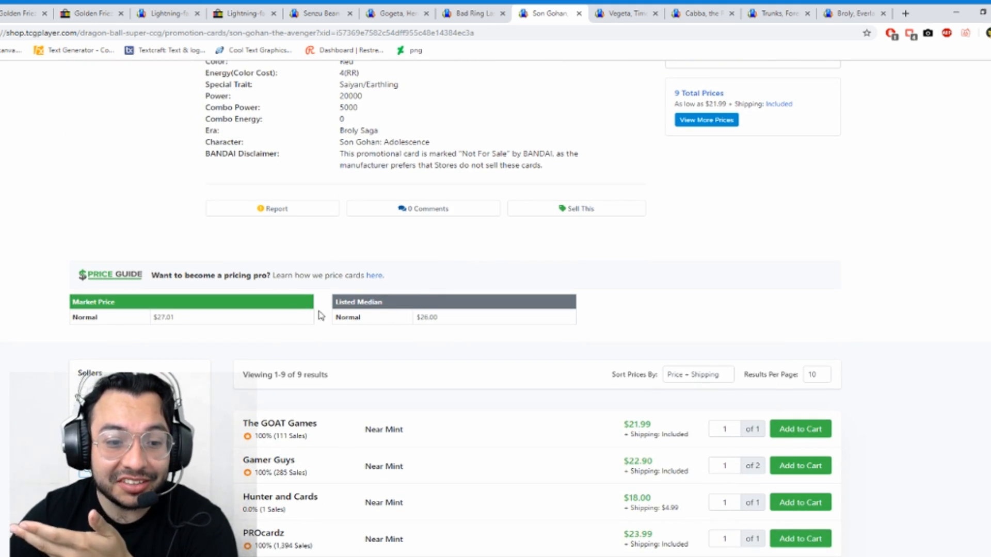
scroll("down", 3)
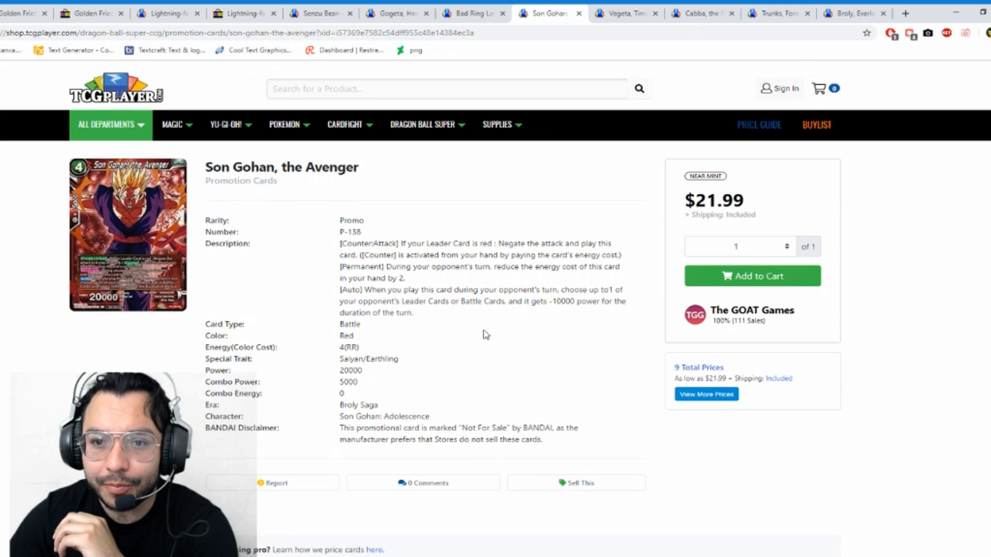
left_click(625, 12)
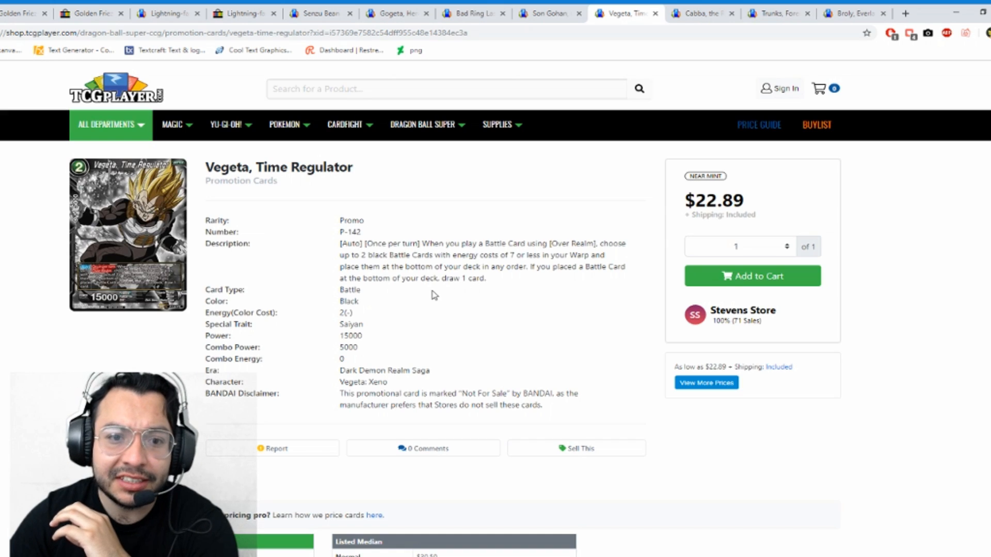
mouse_move(430, 295)
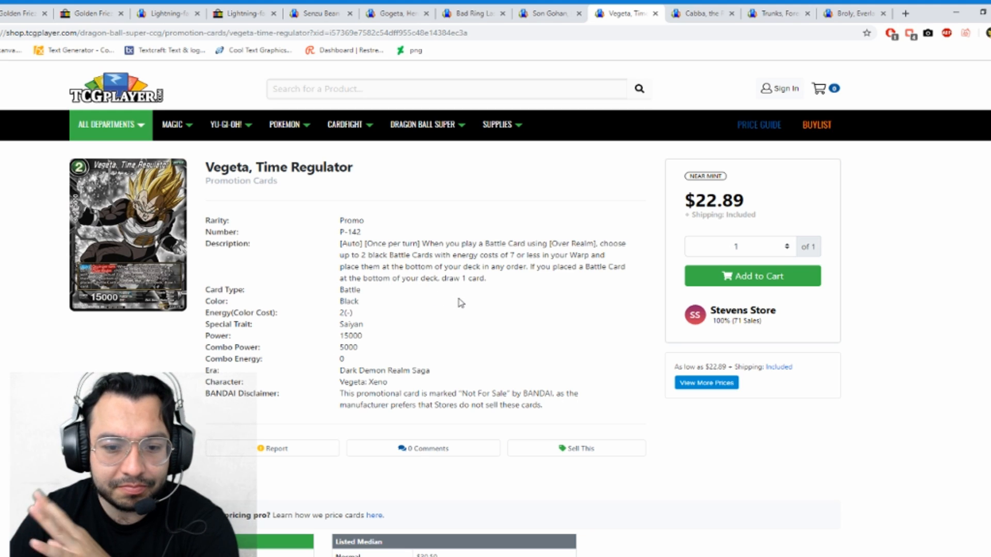
mouse_move(513, 319)
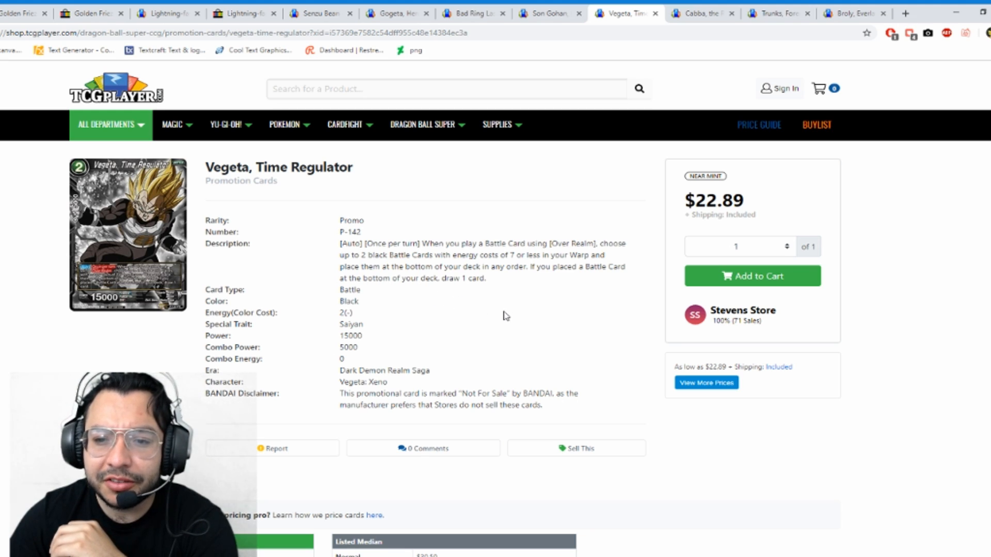
mouse_move(479, 321)
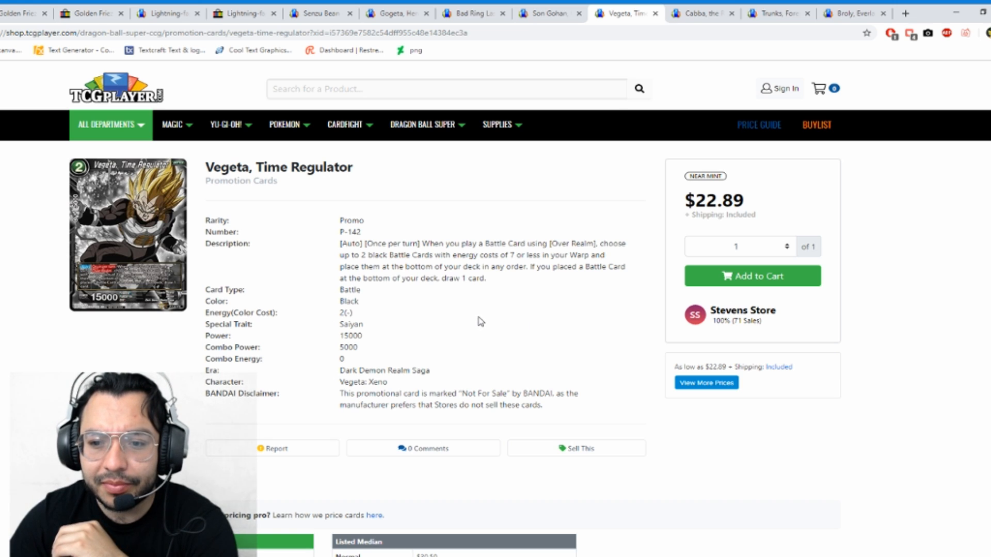
mouse_move(483, 321)
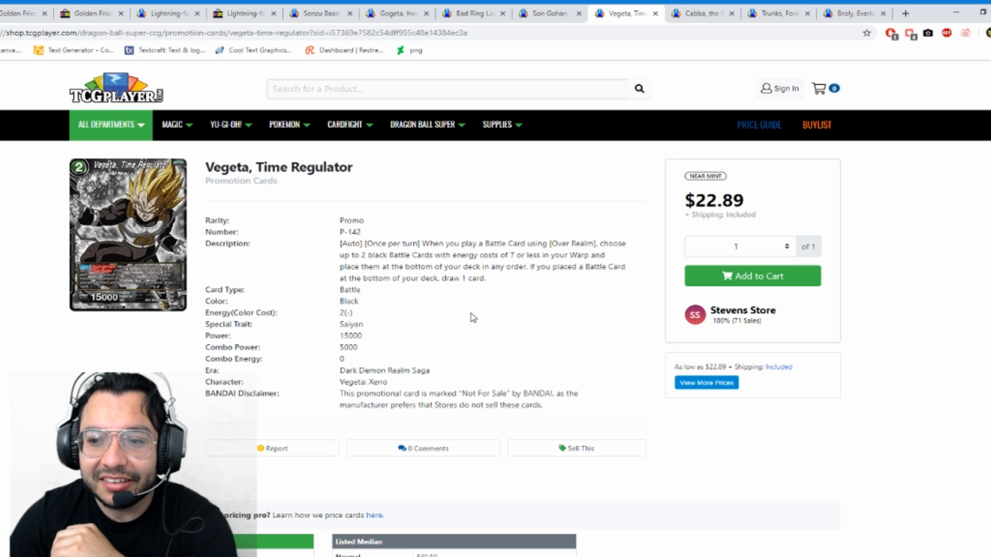
scroll("down", 3)
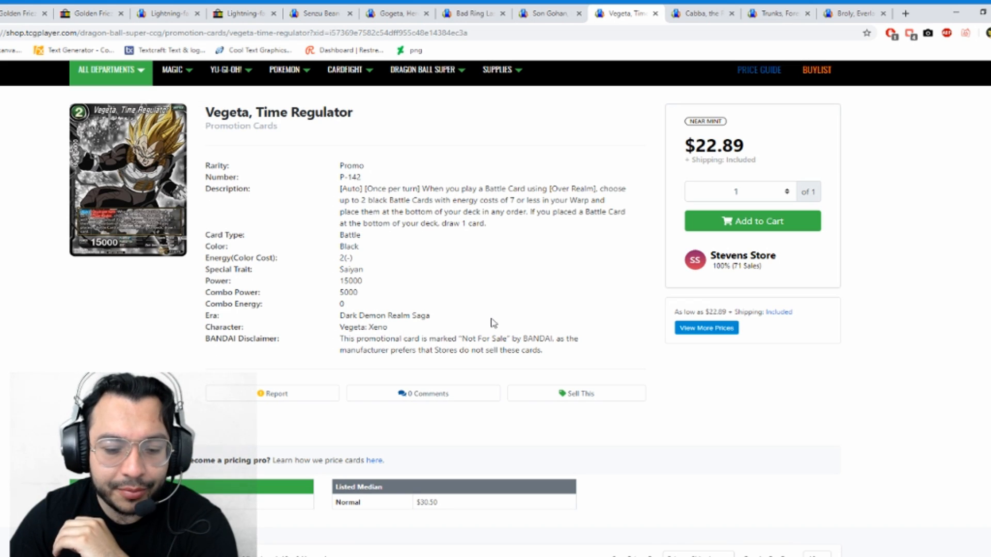
scroll("down", 3)
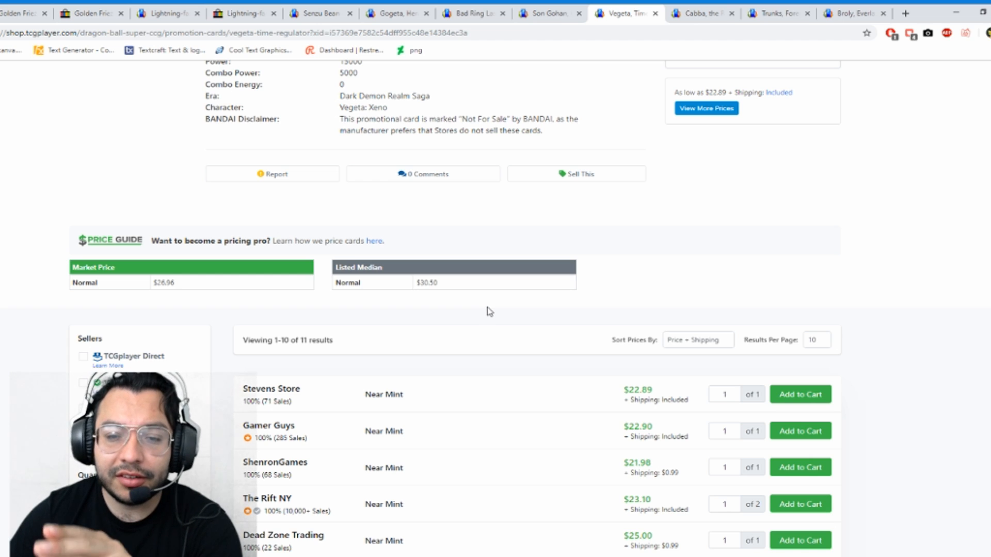
scroll("down", 3)
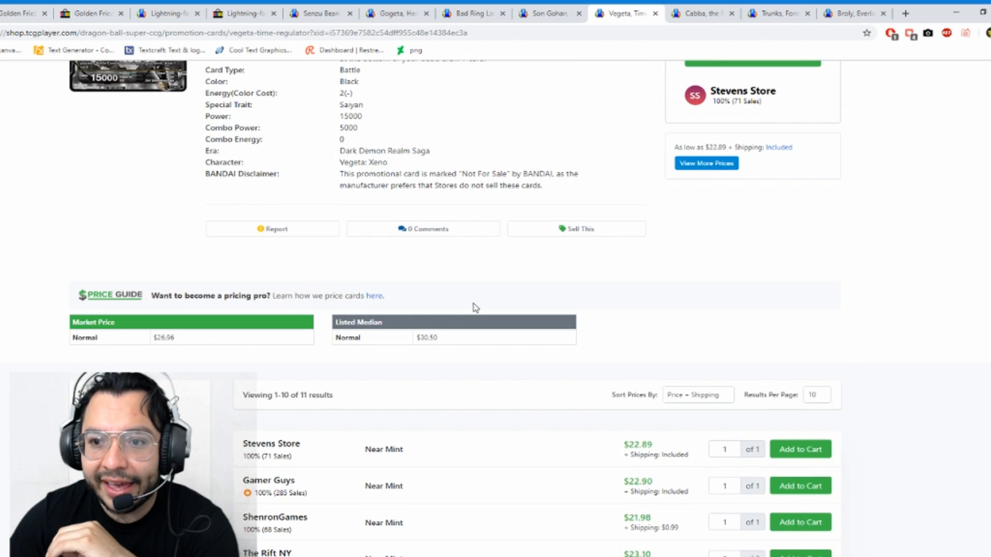
scroll("up", 3)
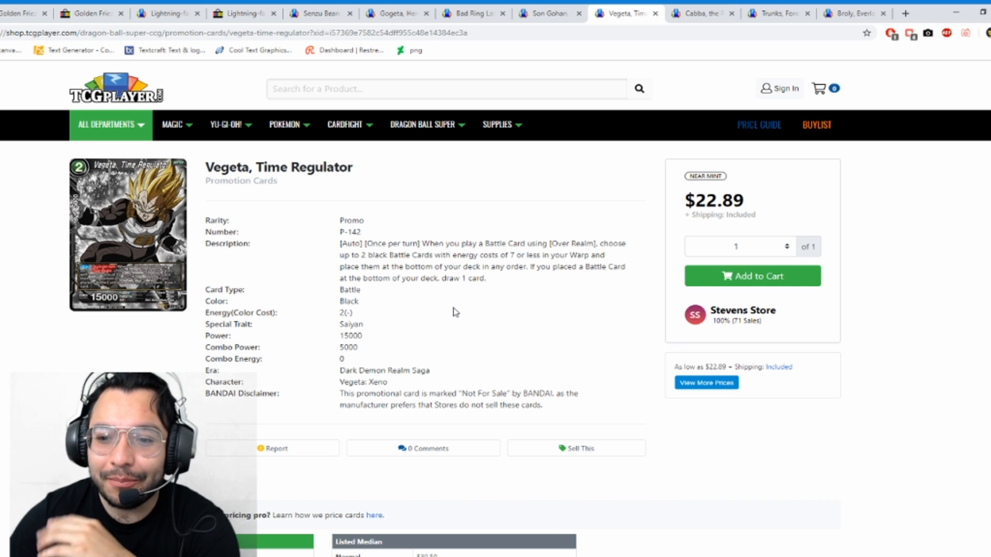
mouse_move(510, 325)
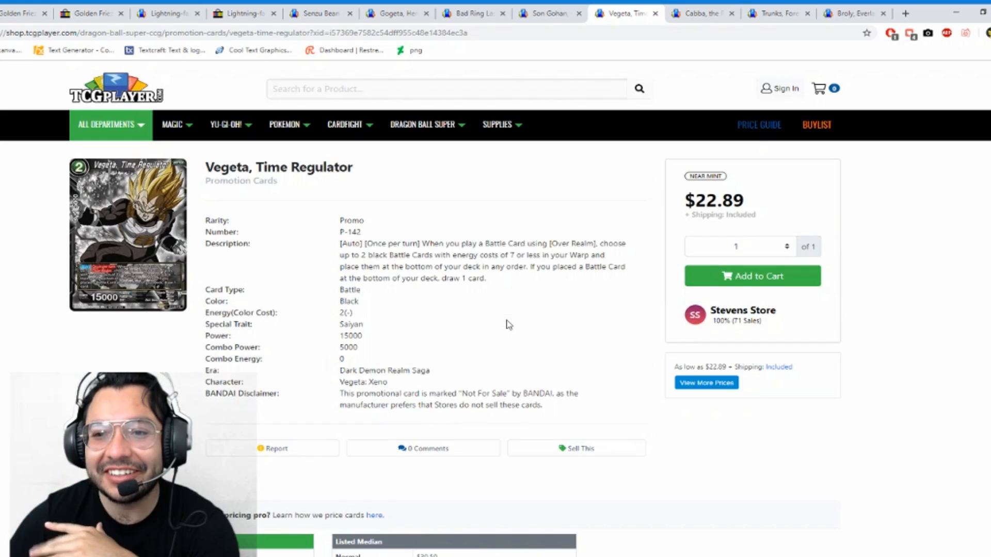
Scroll through the Cabba, the Revoker seller listings starting at $21.49
left_click(698, 12)
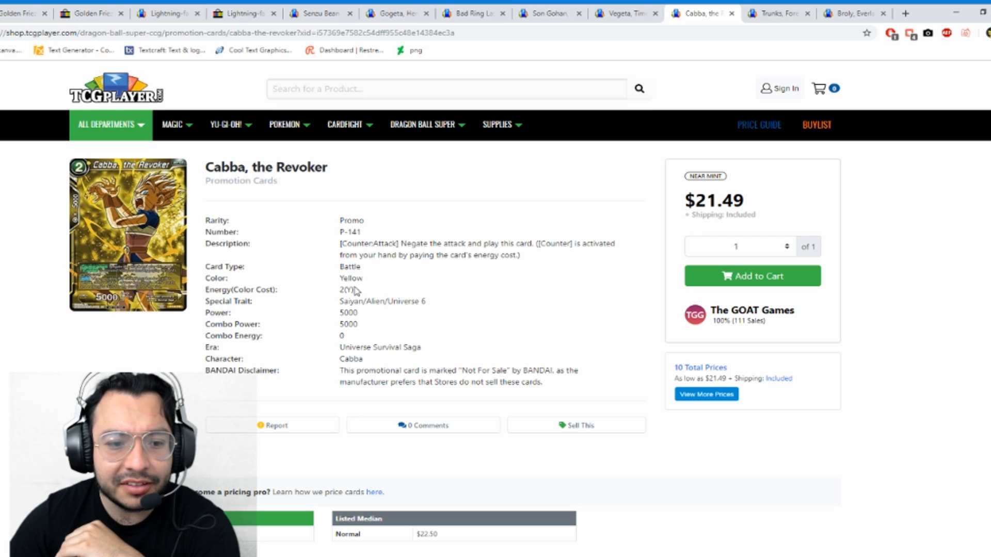
mouse_move(332, 316)
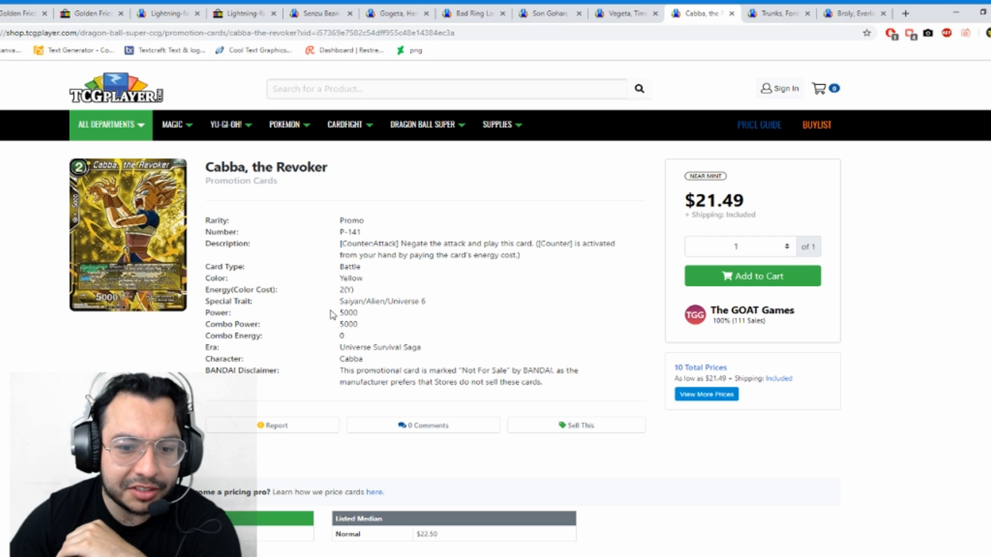
mouse_move(142, 296)
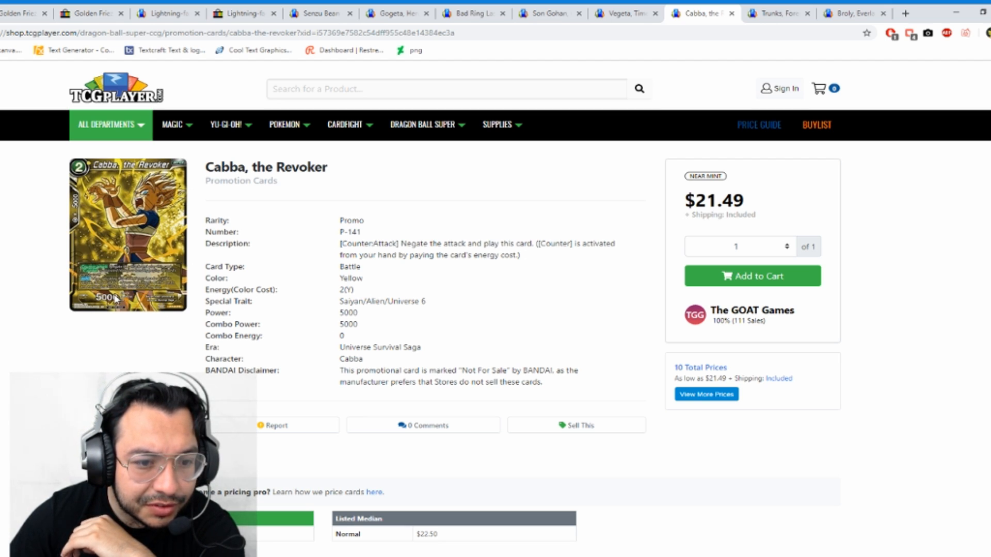
scroll("down", 3)
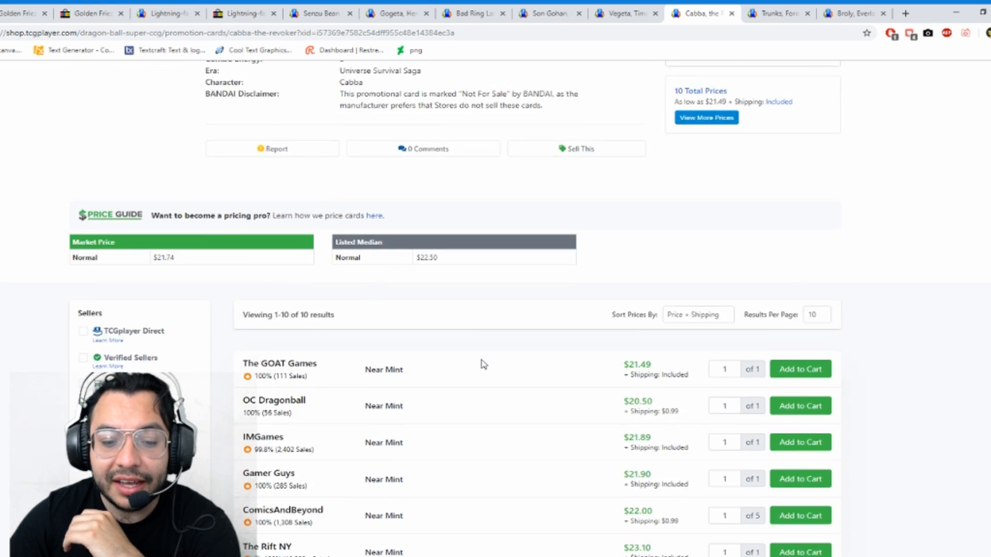
scroll("down", 3)
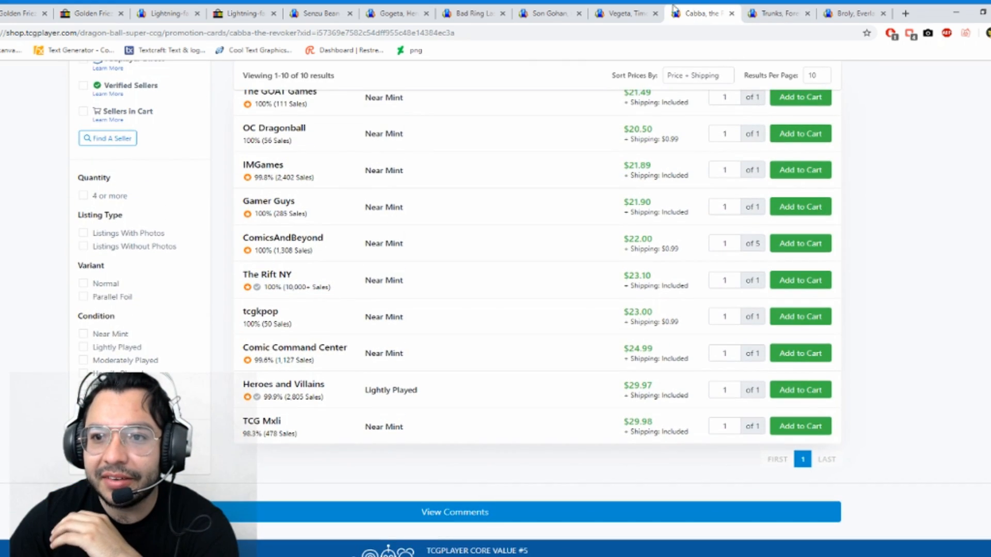
Compare against the Vegeta, Time Regulator listings, then return to Cabba's ten listings
left_click(621, 12)
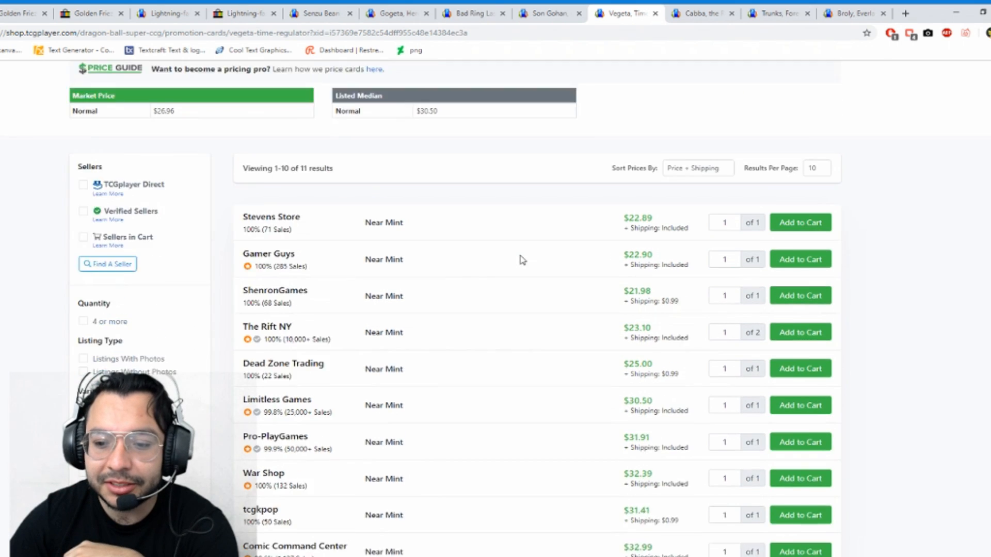
scroll("down", 3)
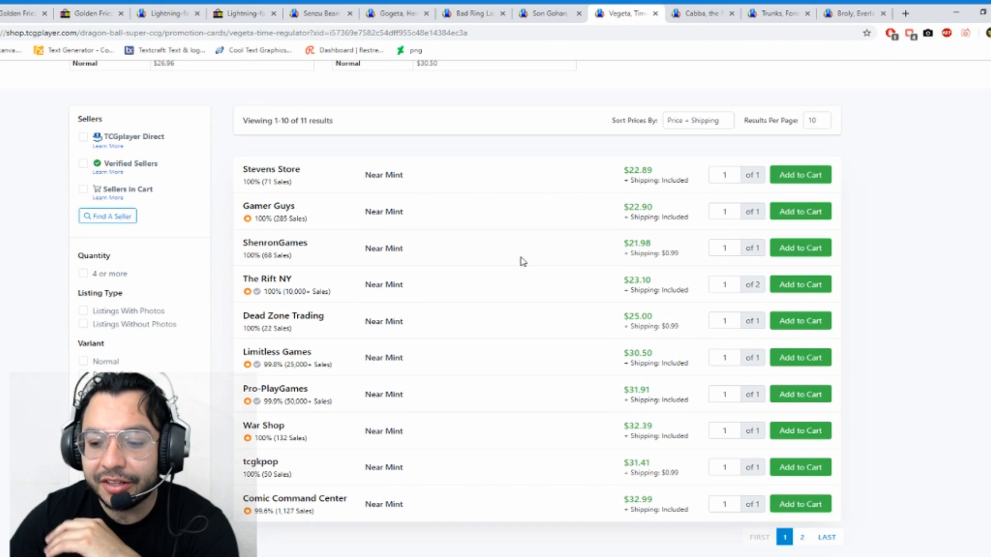
left_click(702, 12)
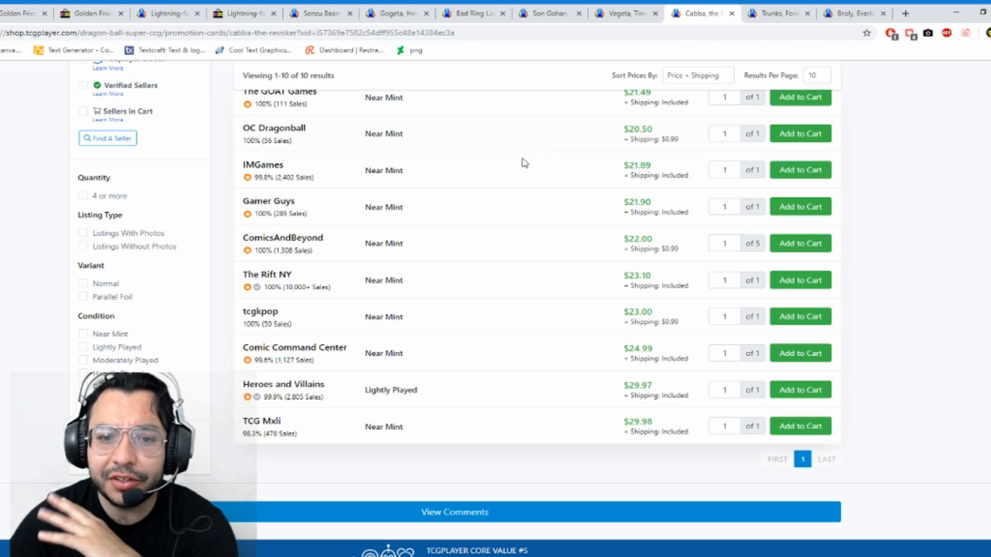
scroll("up", 3)
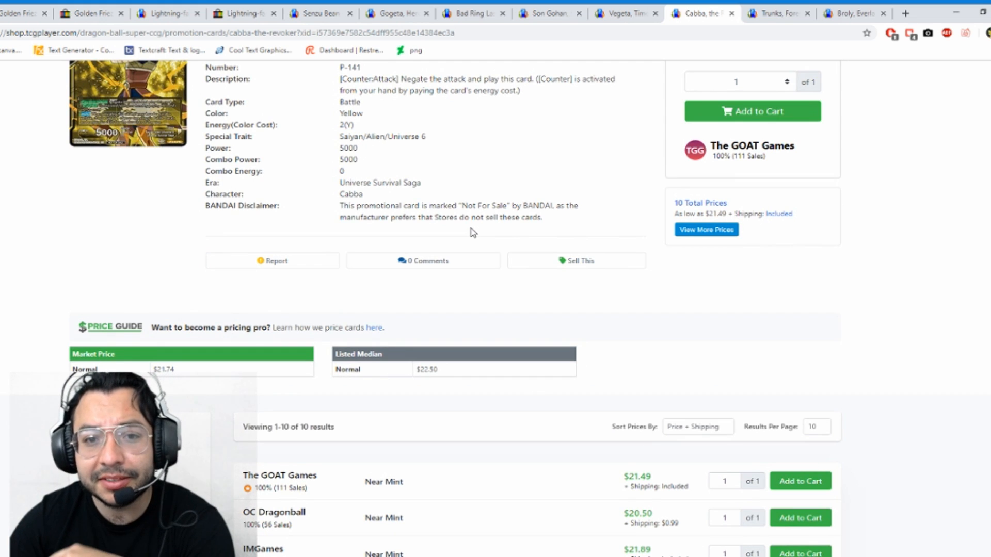
scroll("down", 3)
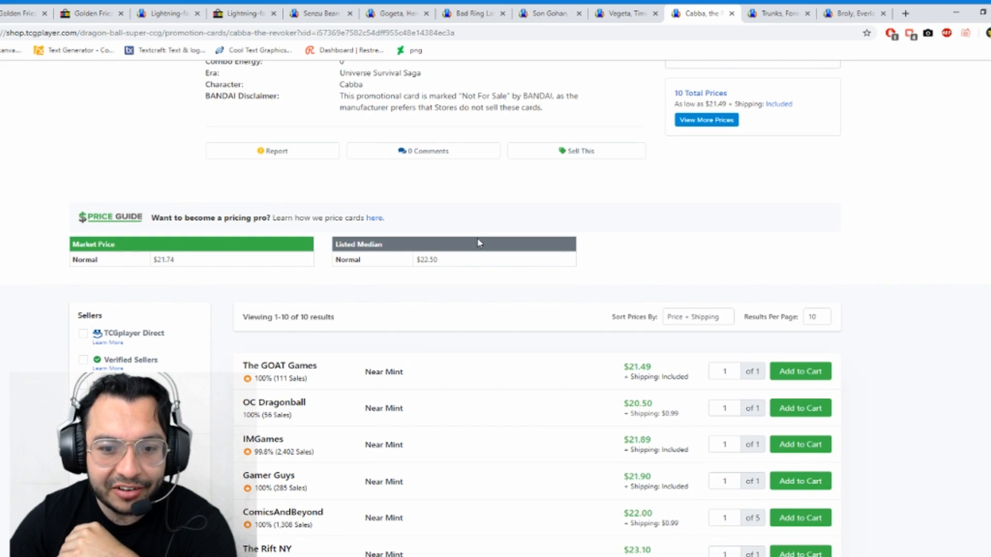
scroll("down", 3)
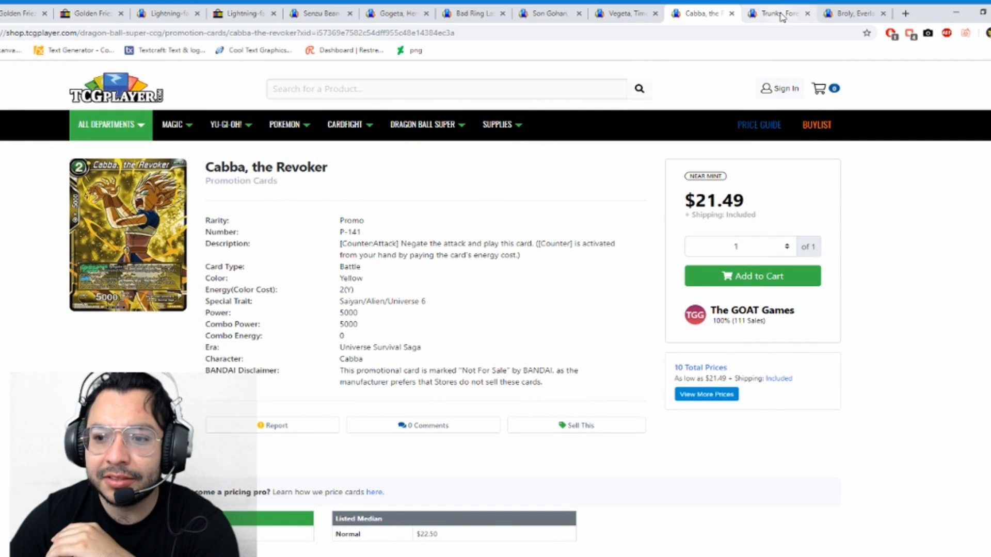
Review the Trunks, Forerunner of Hope seller listings, lowest at $18.48
left_click(776, 12)
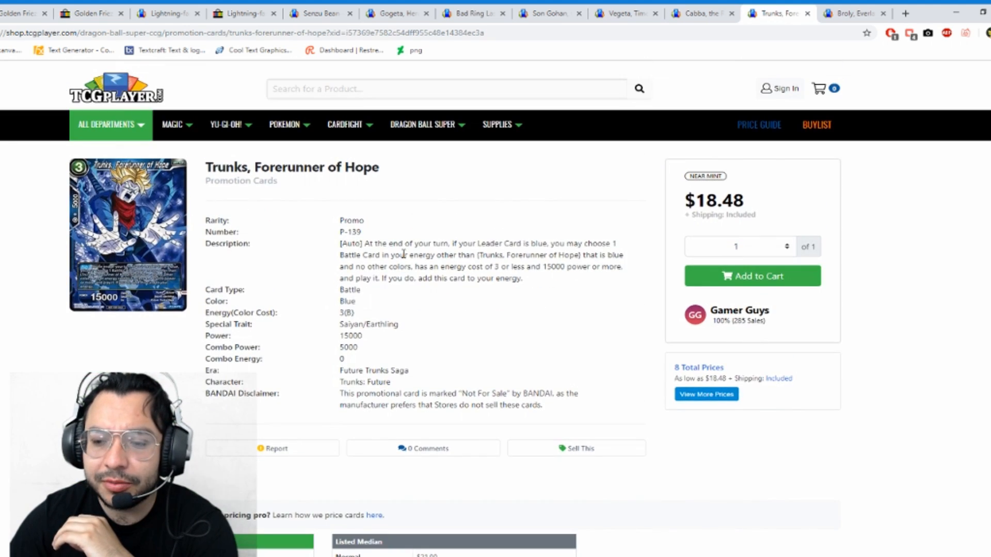
scroll("down", 3)
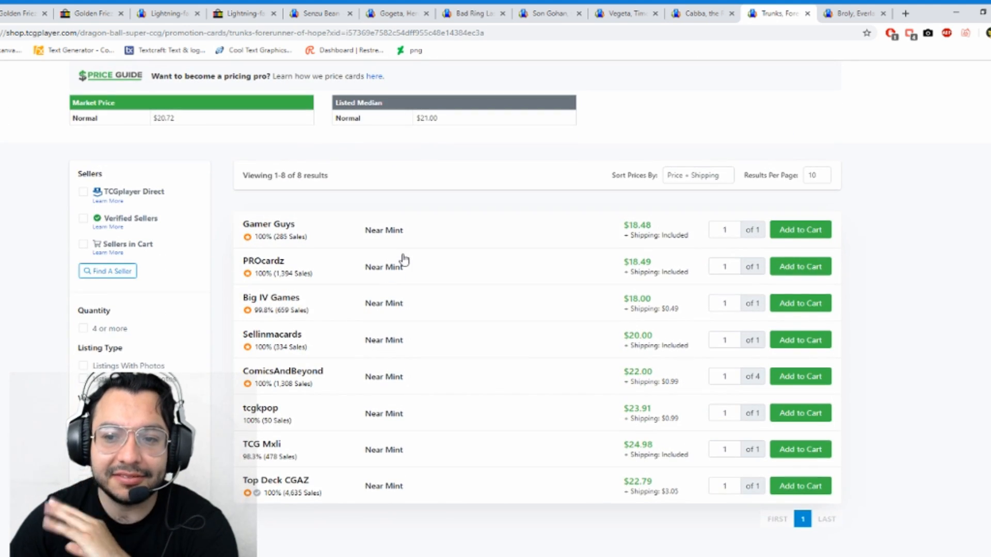
mouse_move(442, 264)
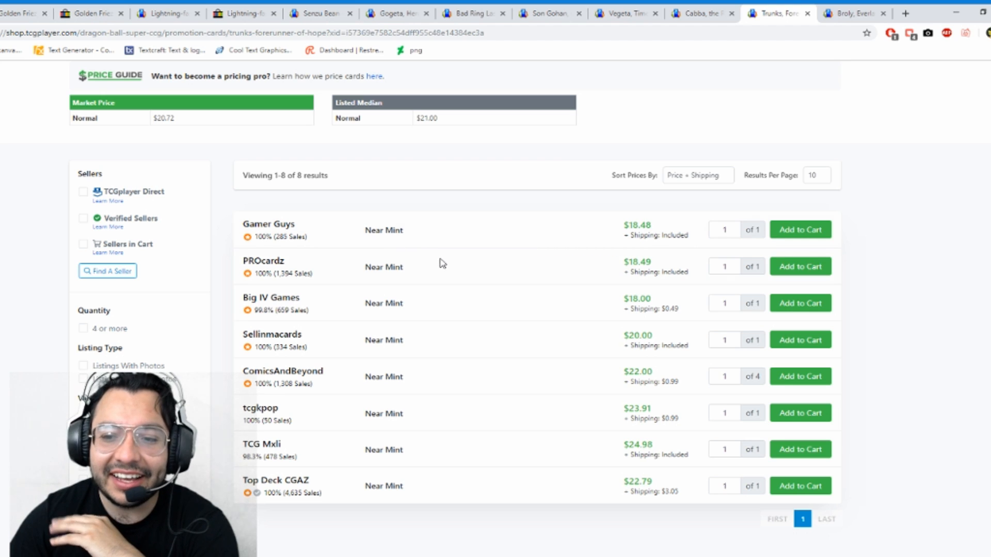
scroll("up", 3)
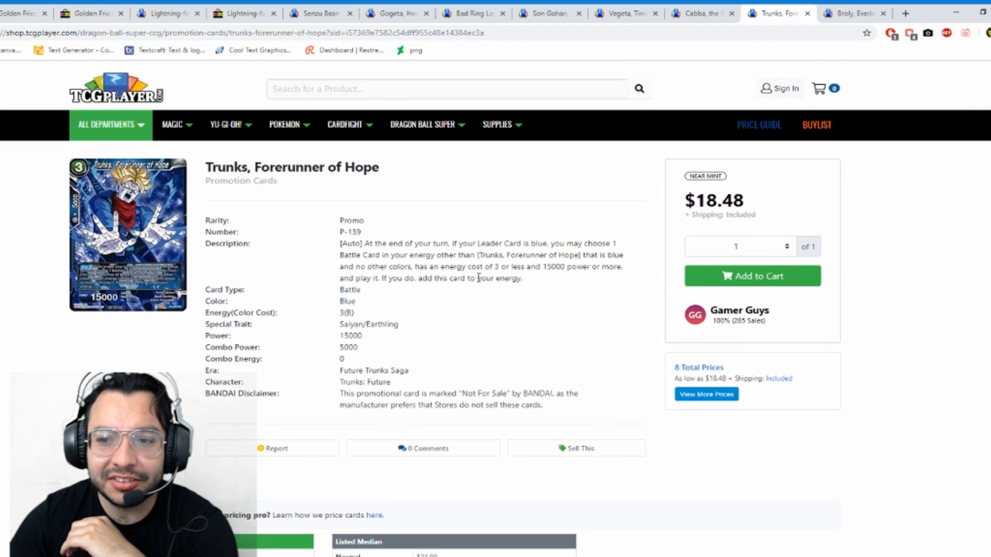
scroll("down", 3)
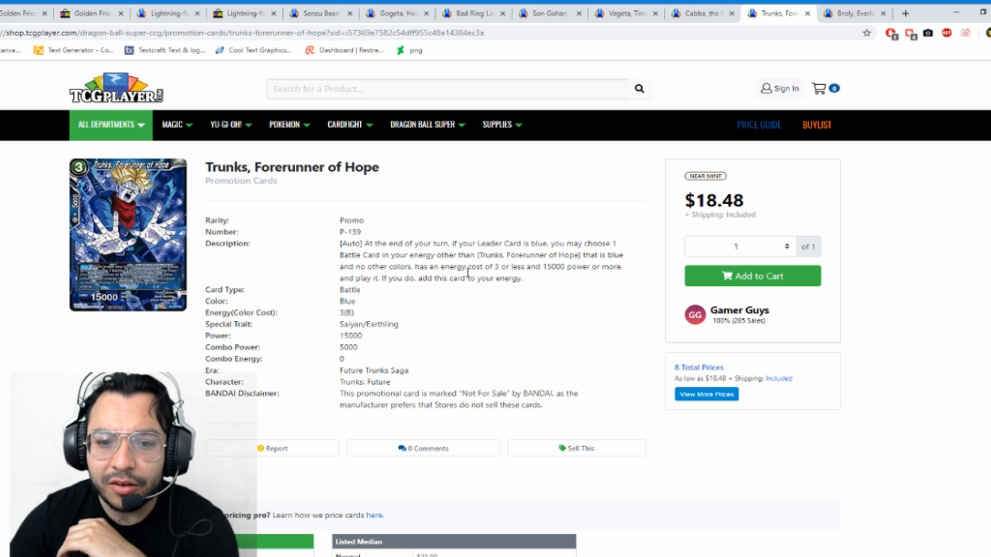
mouse_move(417, 290)
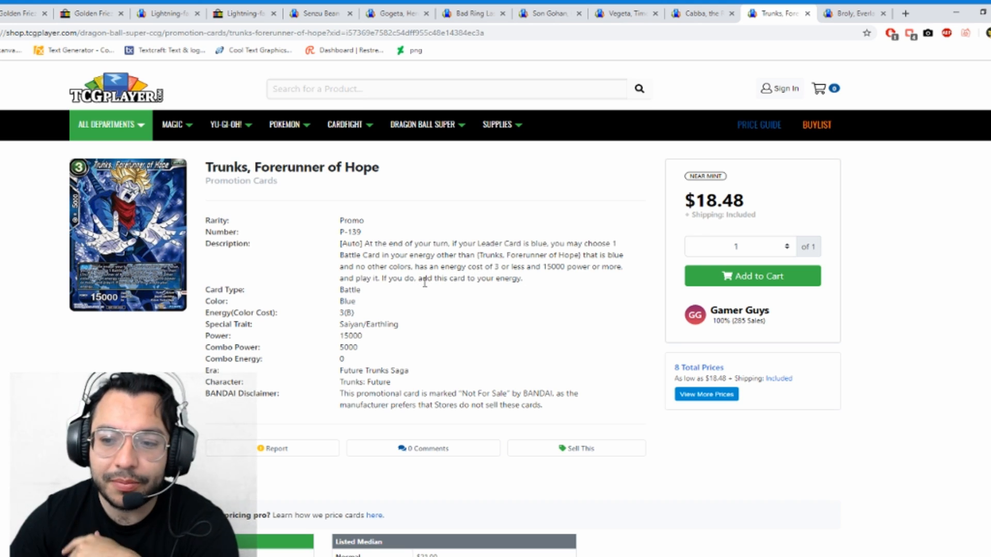
mouse_move(464, 309)
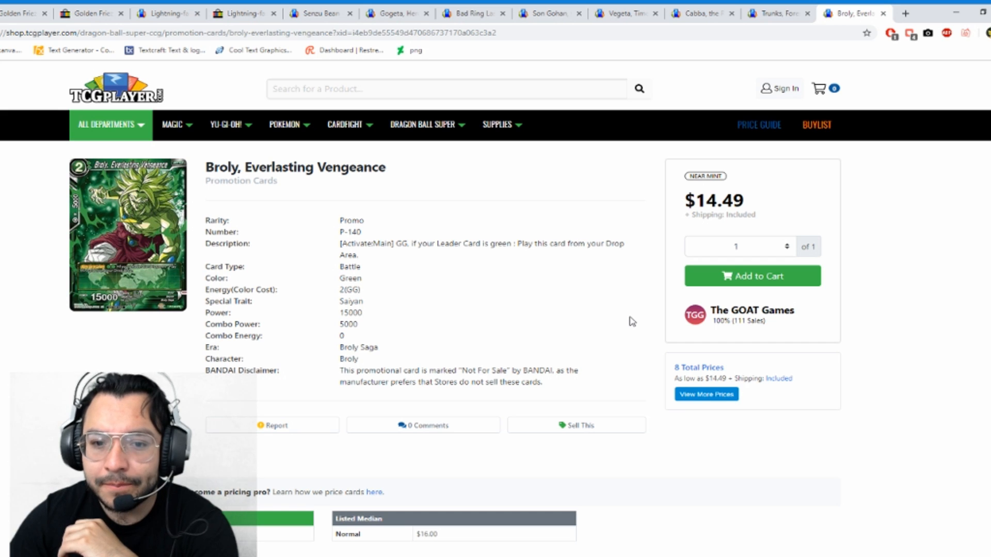
scroll("down", 3)
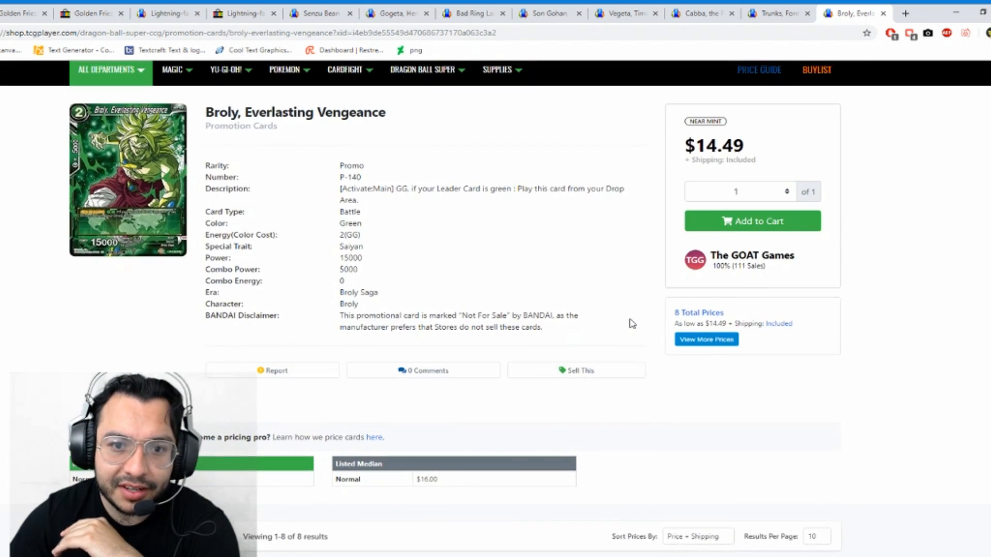